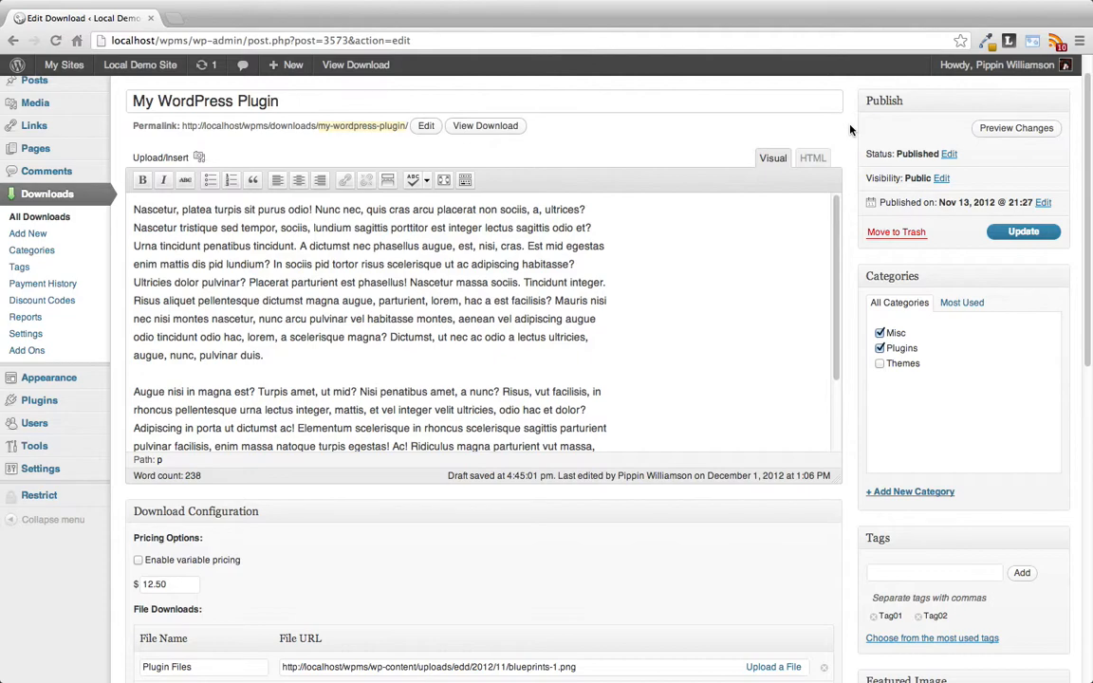
Step: Enable variable pricing and add a third price option row, starting its name 'Price Three'
scroll(down, 3)
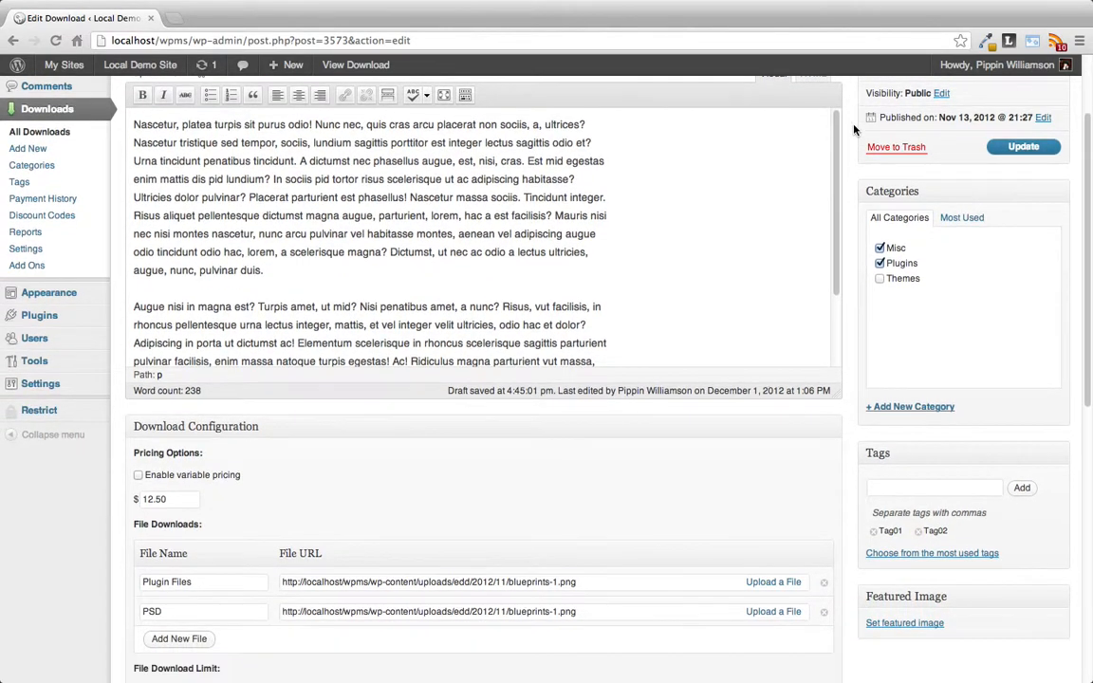
scroll(down, 3)
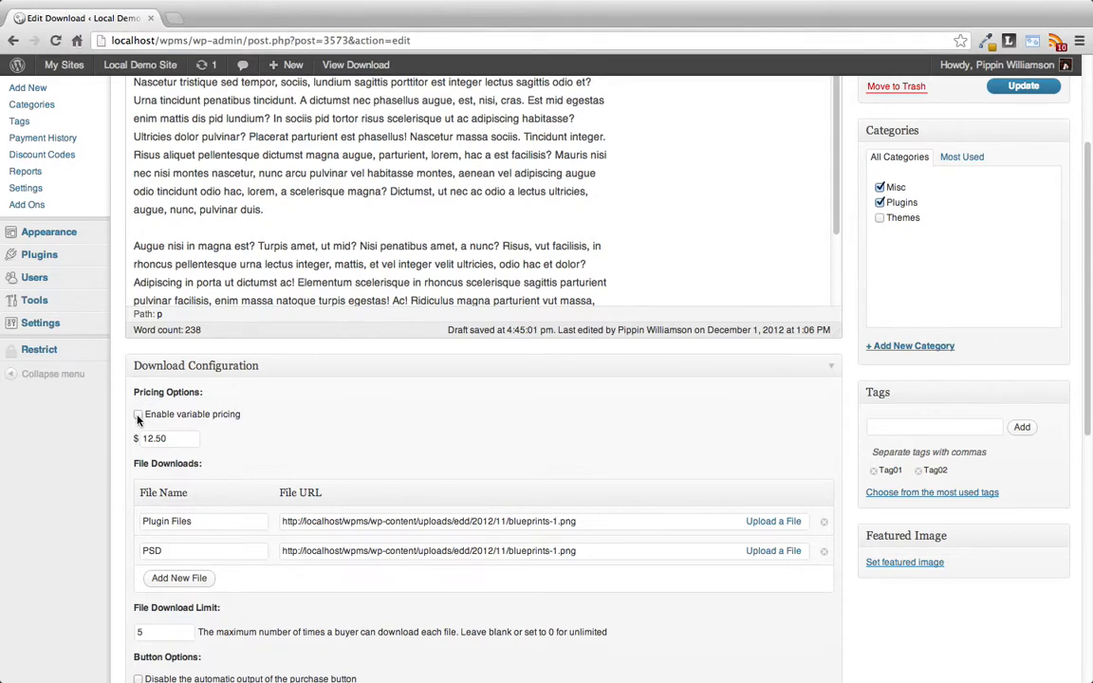
click(138, 414)
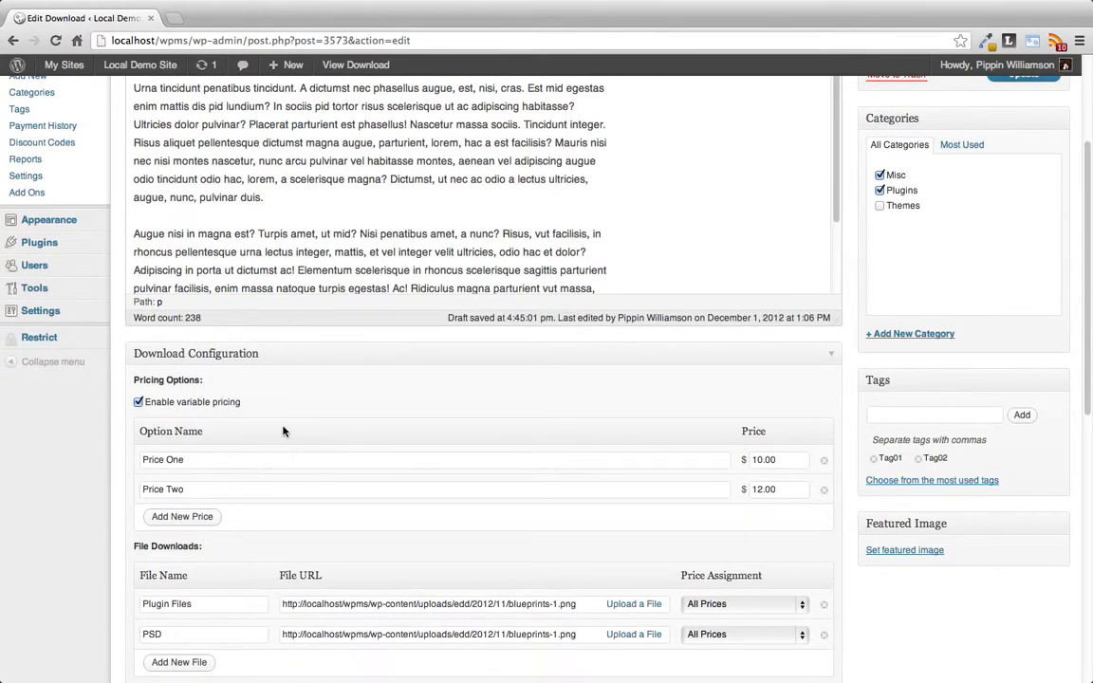
scroll(down, 3)
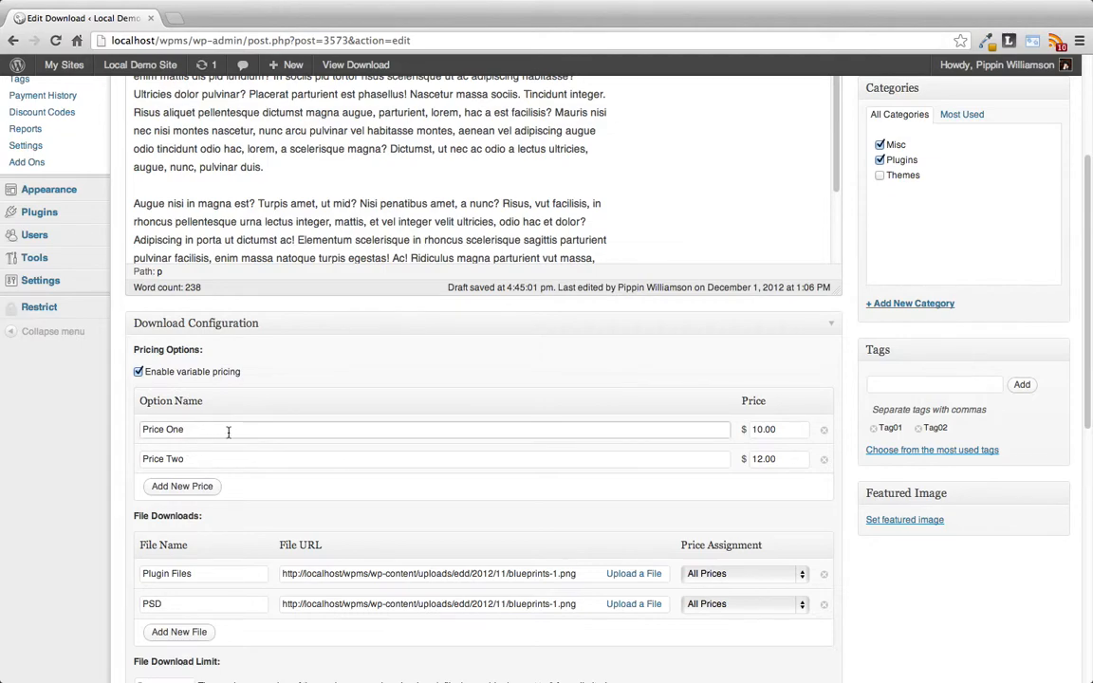
mouse_move(782, 450)
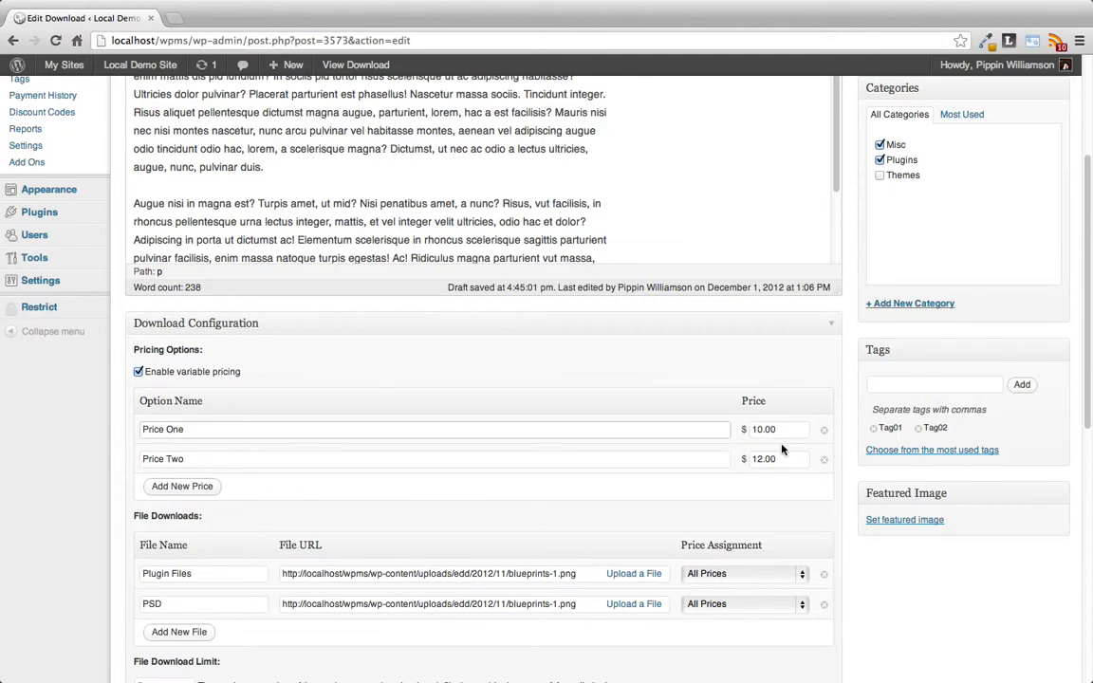
mouse_move(342, 501)
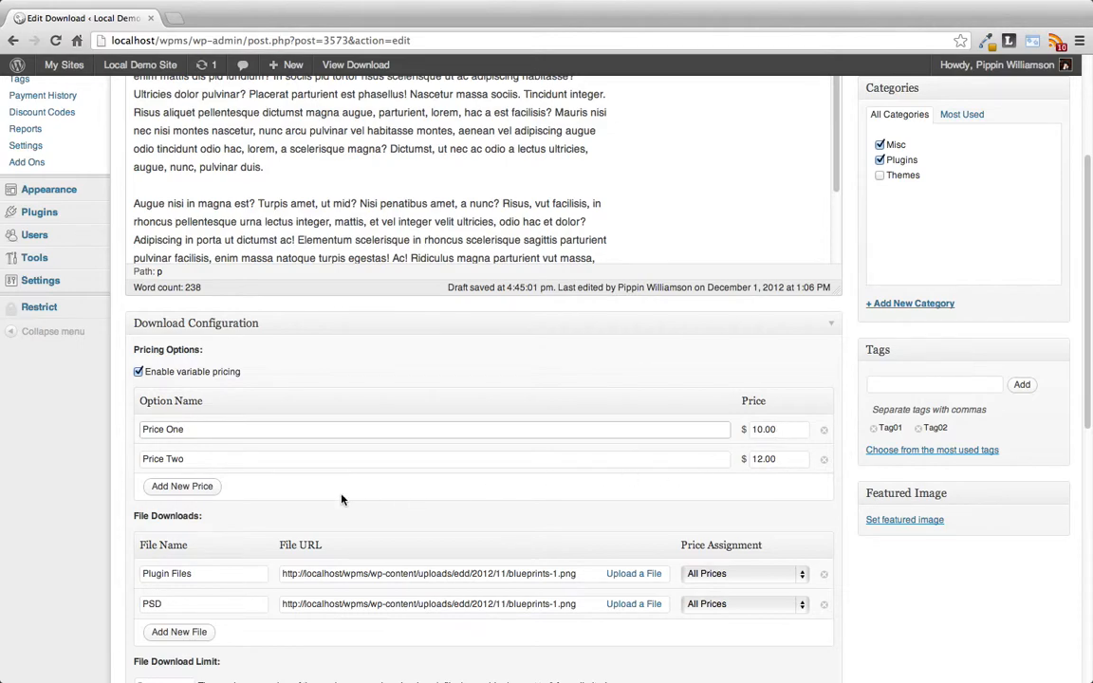
click(183, 486)
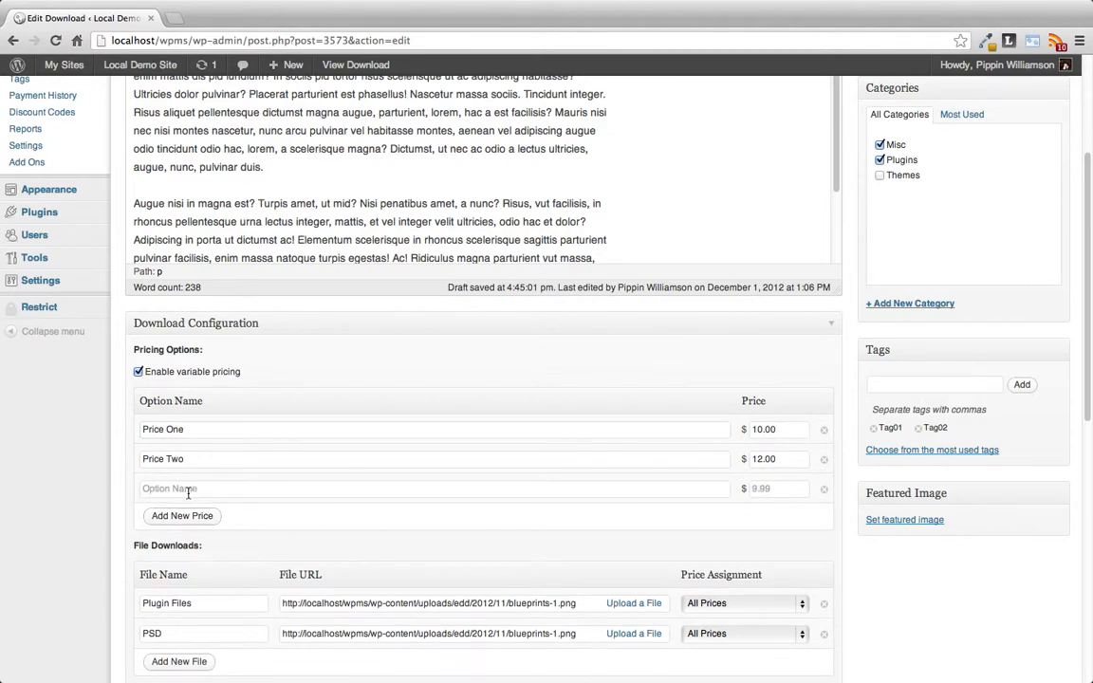
text(Price Thr)
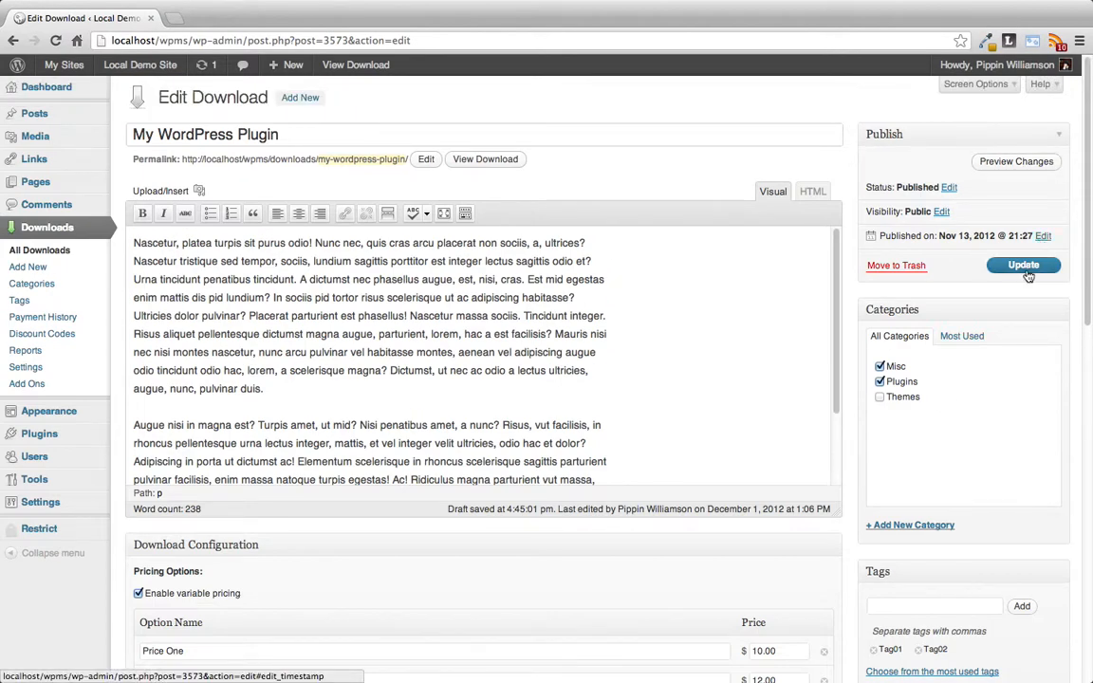
Step: Save the download and assign the PSD file to Price Three only
click(1023, 266)
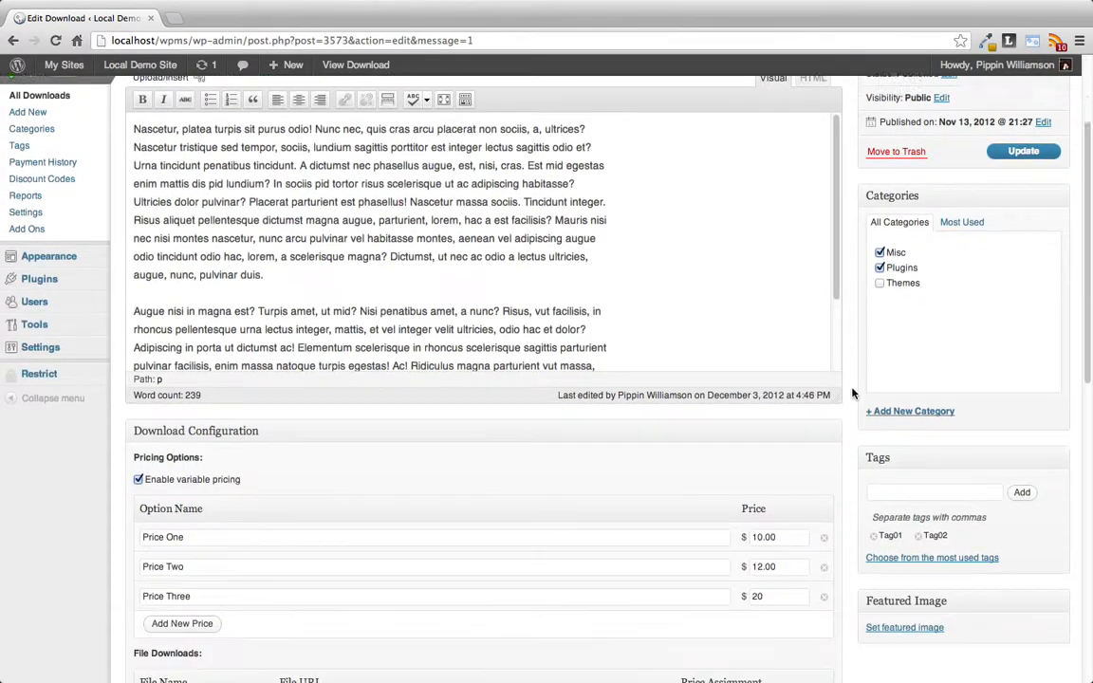
scroll(down, 3)
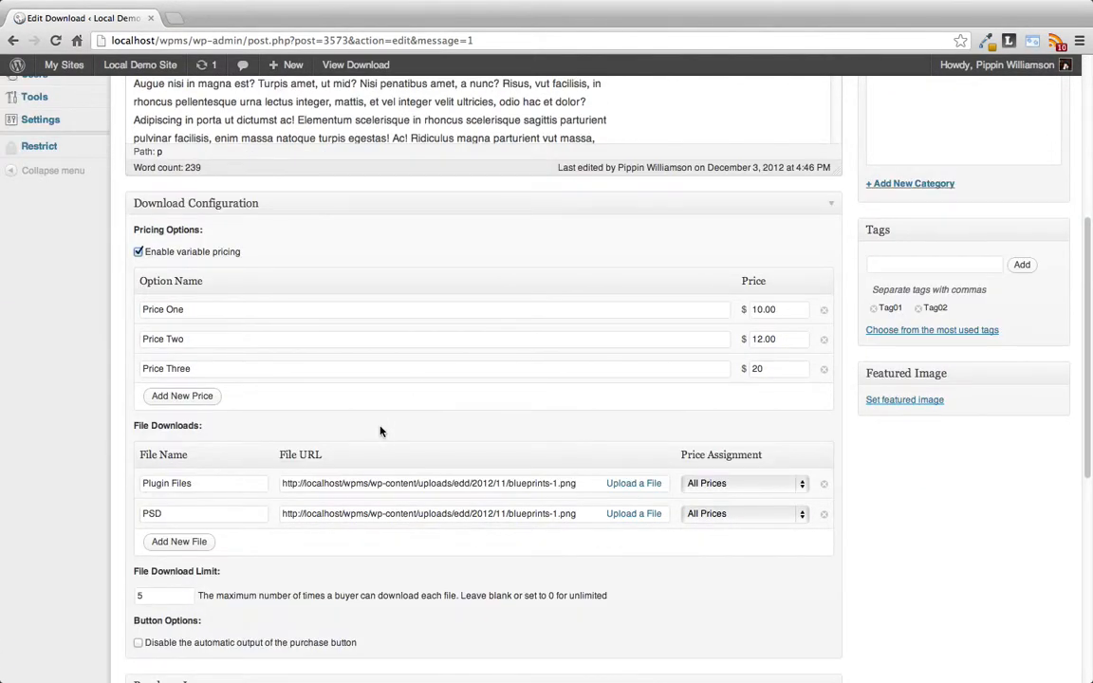
scroll(down, 3)
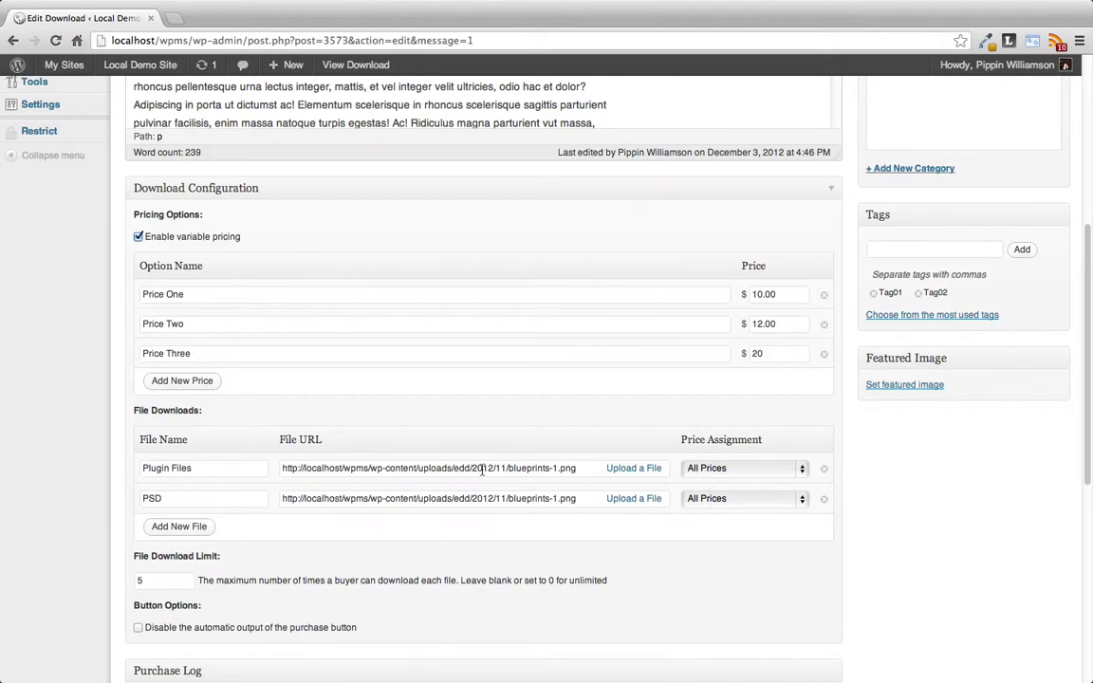
mouse_move(748, 452)
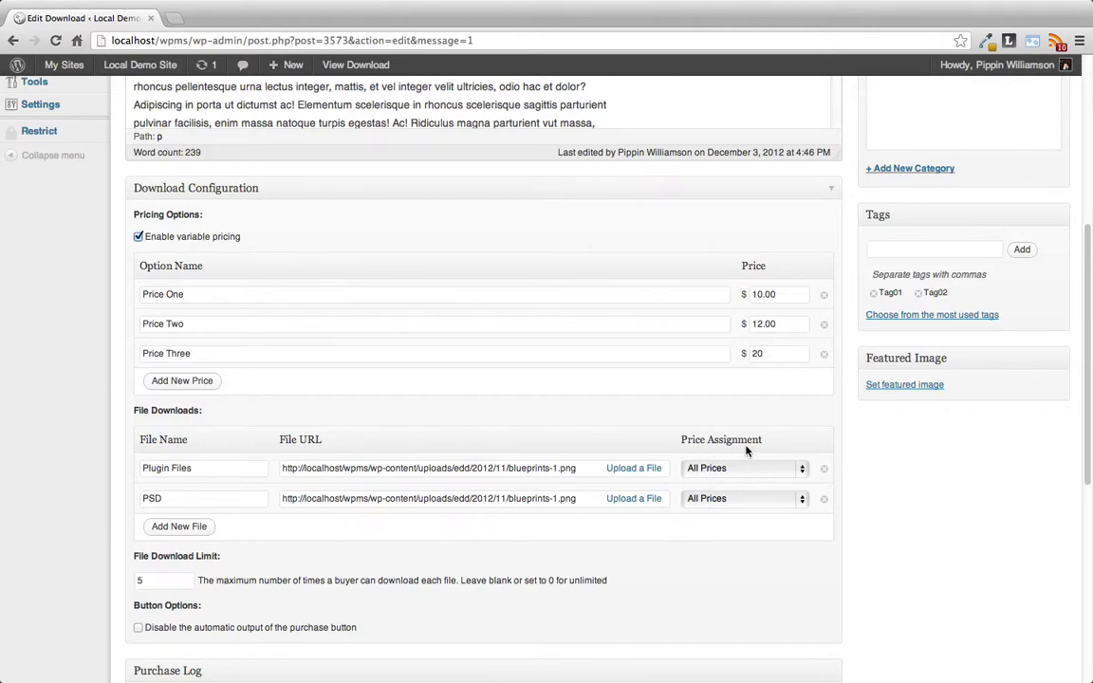
mouse_move(748, 480)
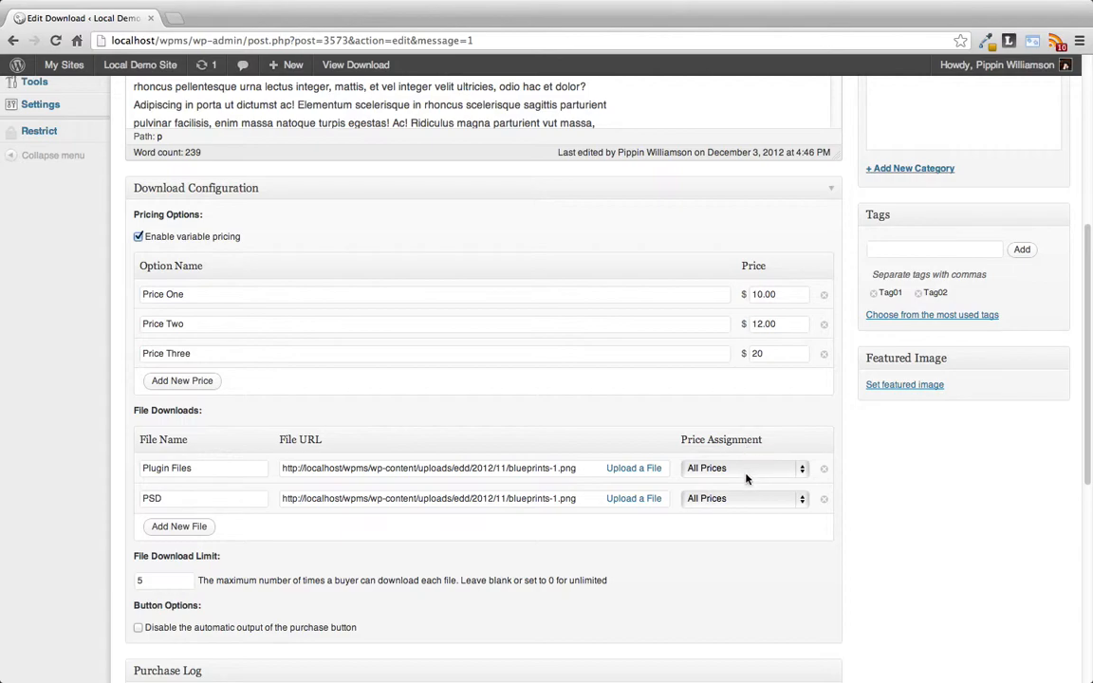
mouse_move(748, 478)
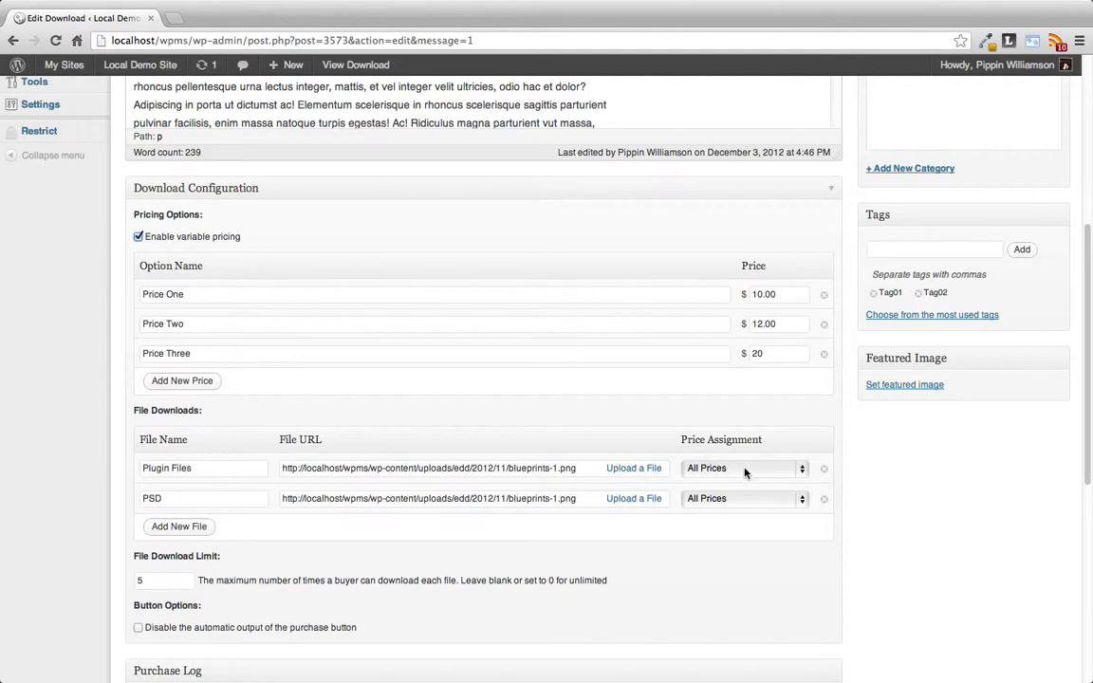
mouse_move(744, 501)
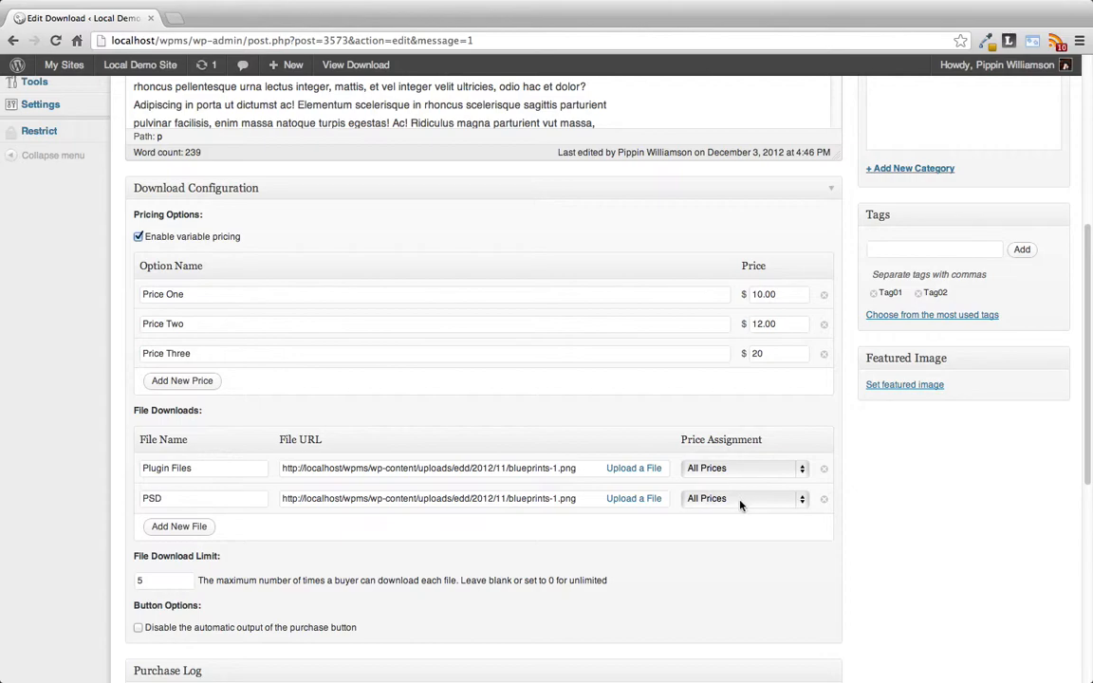
click(744, 497)
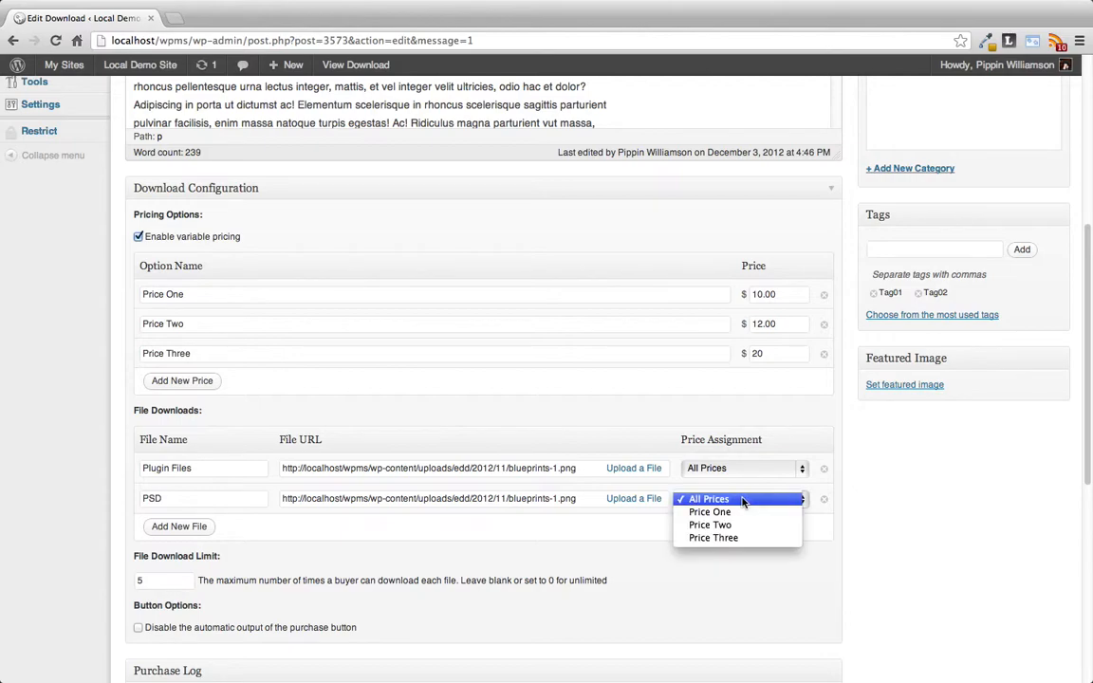
click(713, 539)
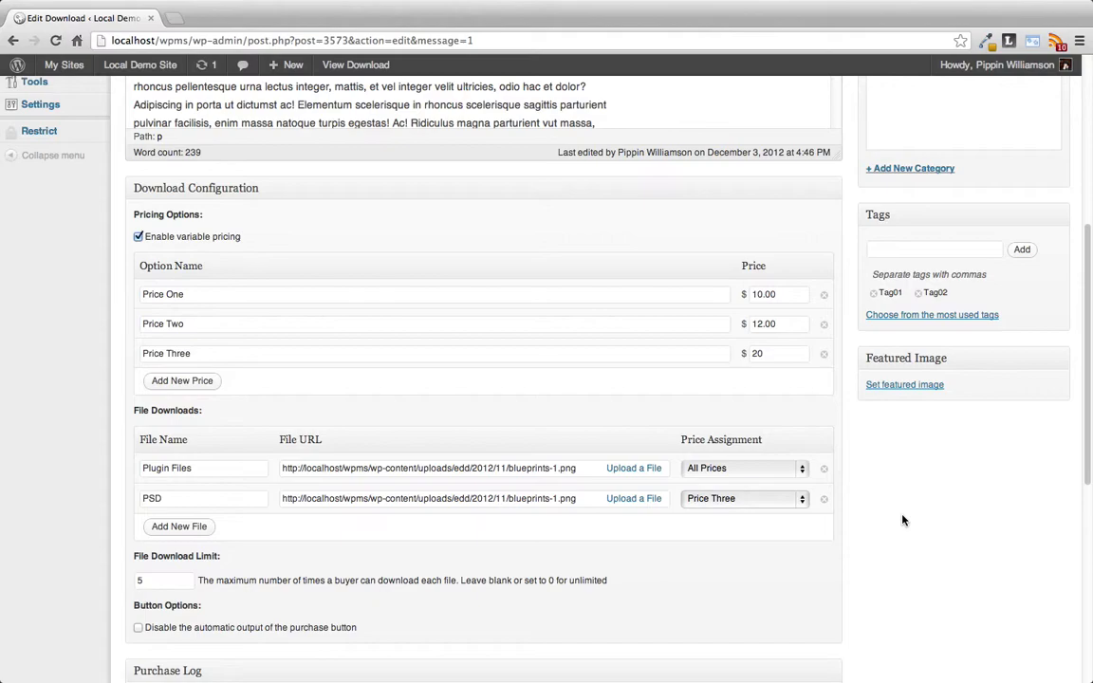
scroll(up, 3)
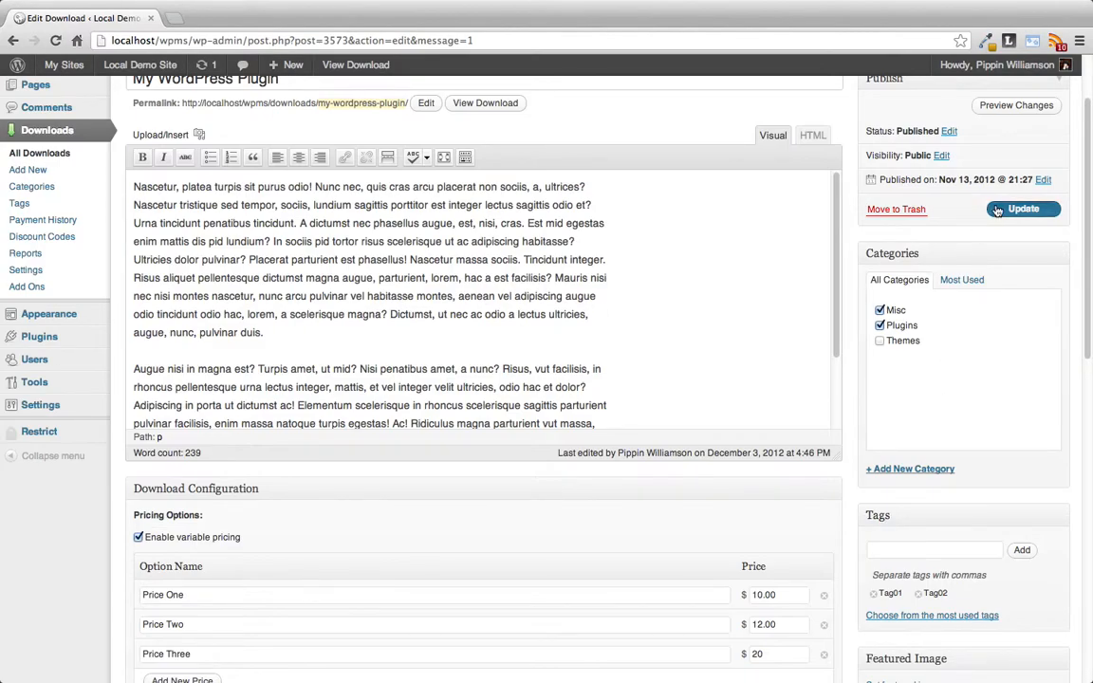
Step: Add a third file row named 'Extras' and assign it to Price Two
scroll(down, 3)
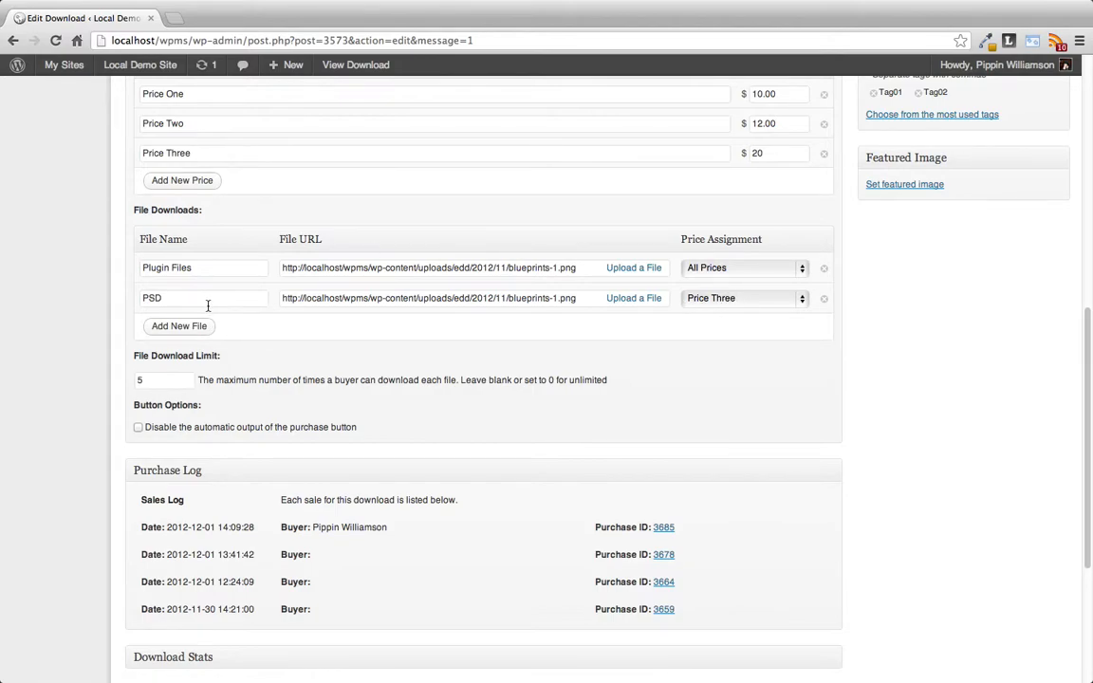
click(179, 326)
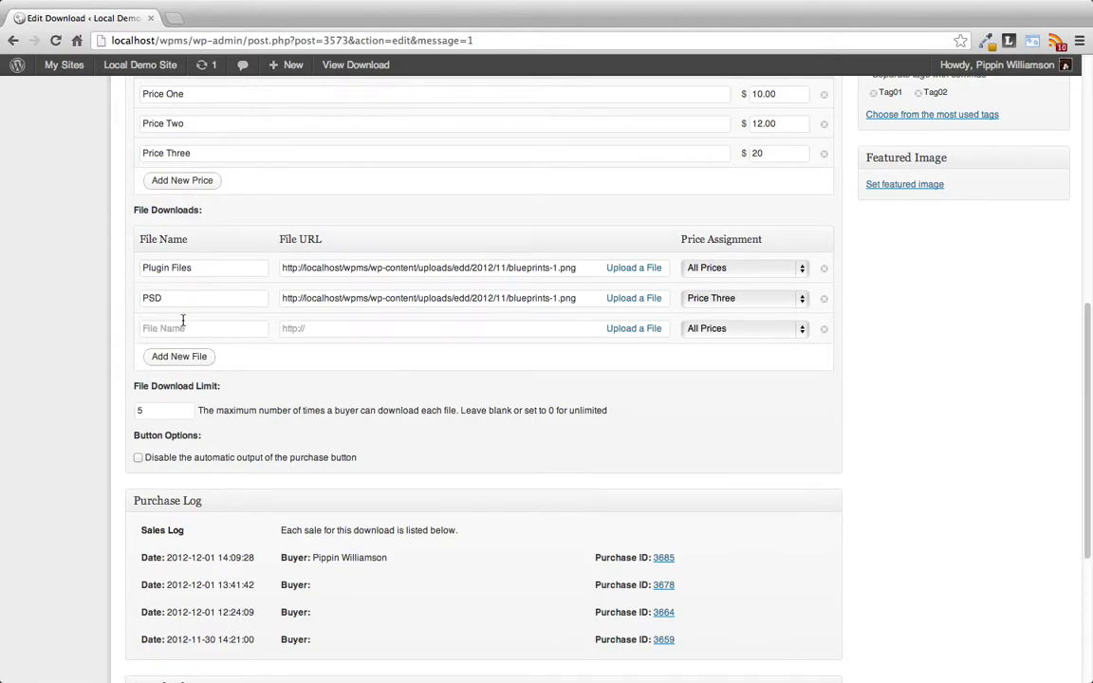
text(Ex)
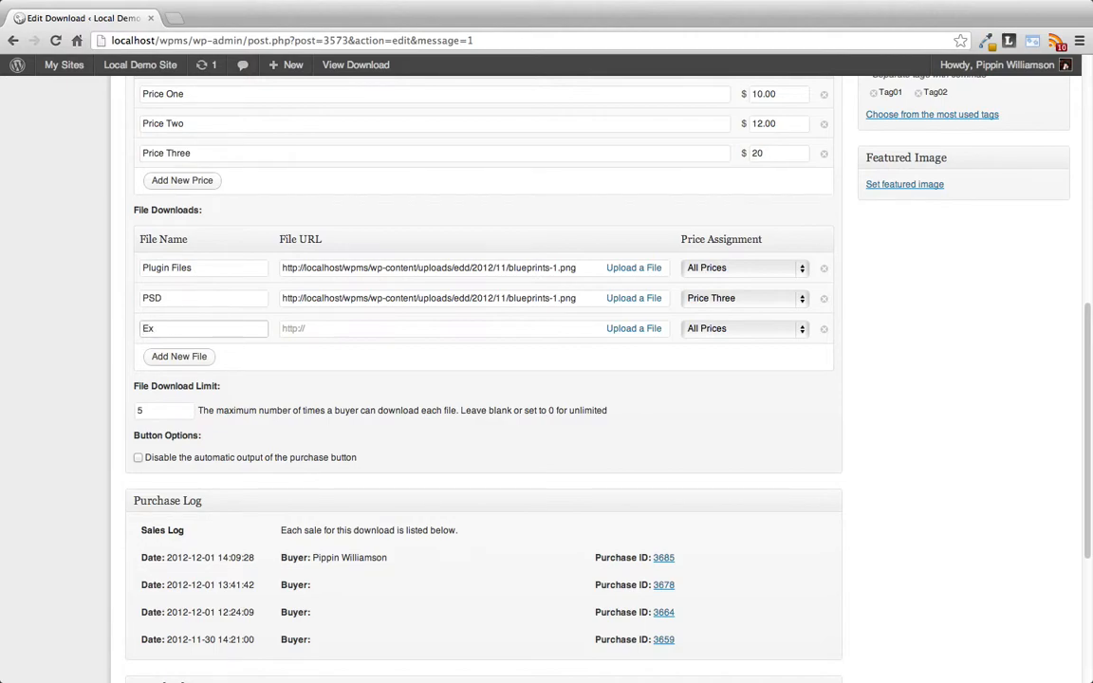
text(tras)
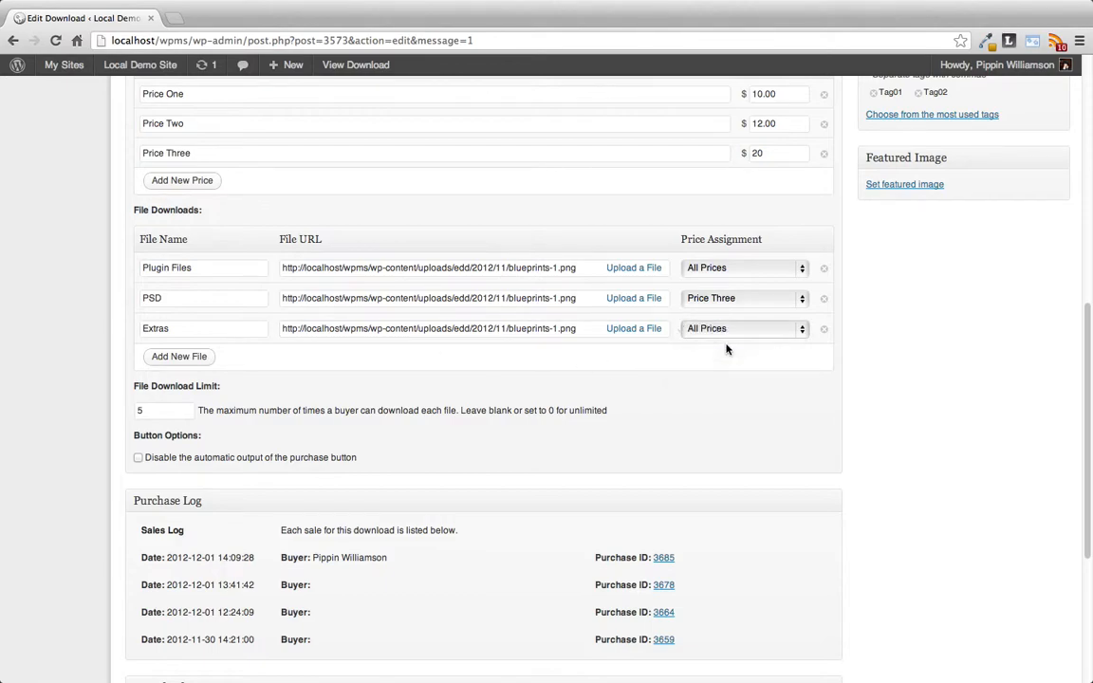
click(744, 328)
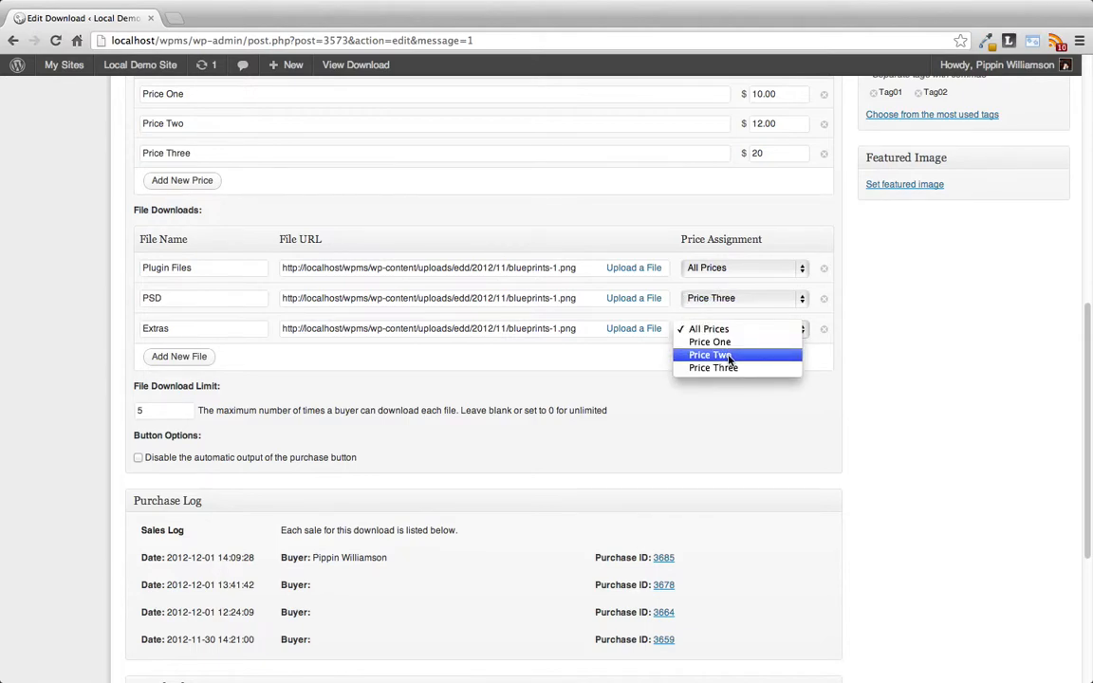
click(710, 355)
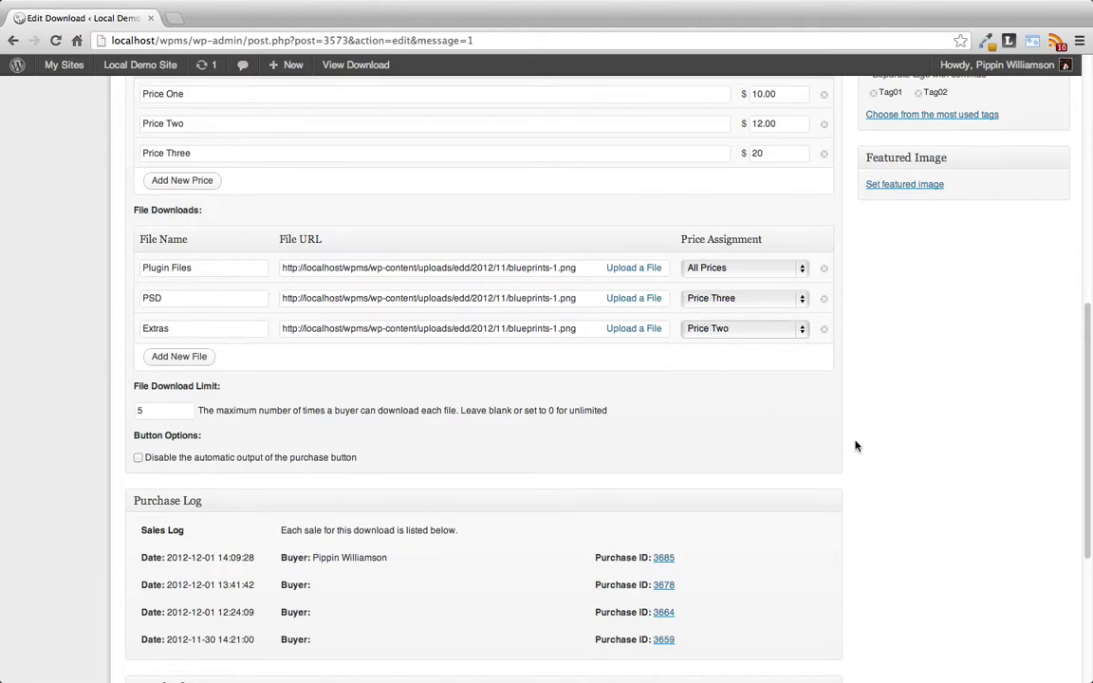
Step: Save the download with its three prices and file assignments
scroll(up, 3)
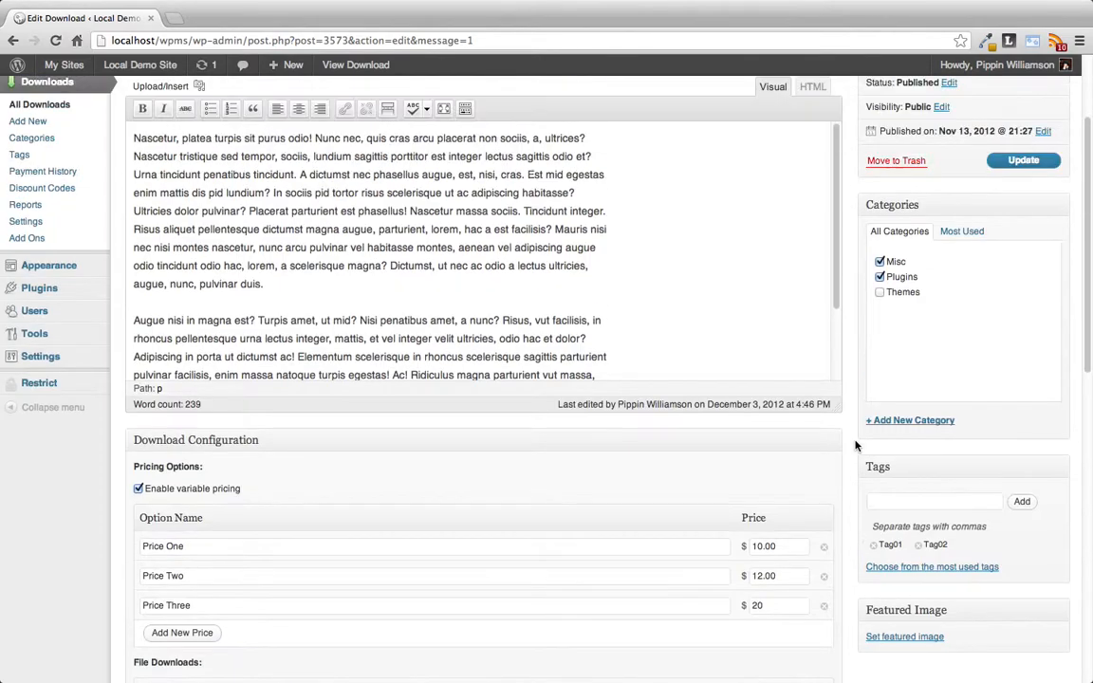
click(1023, 159)
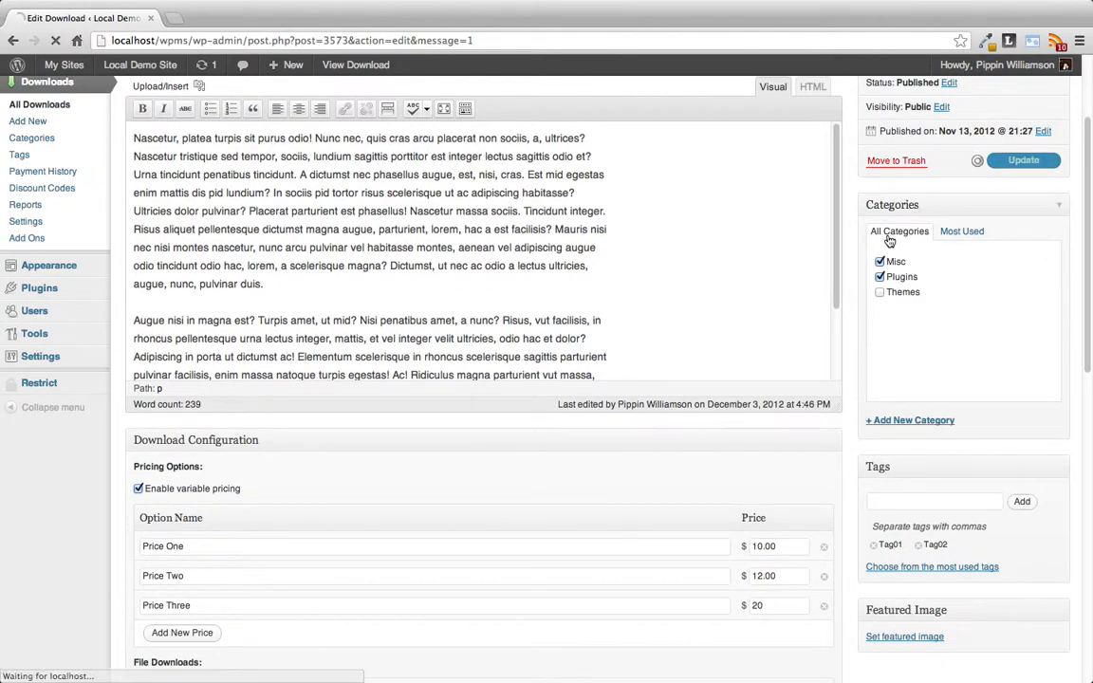
click(1023, 159)
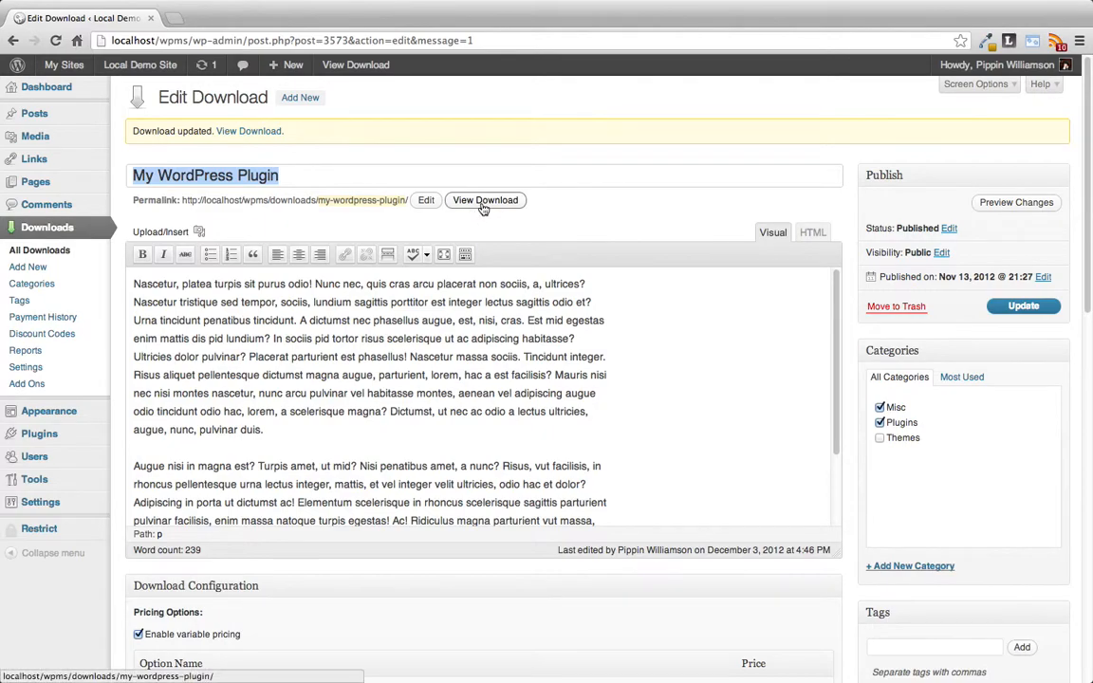
Step: View the public download page and select the Price Three - $20 option
click(486, 201)
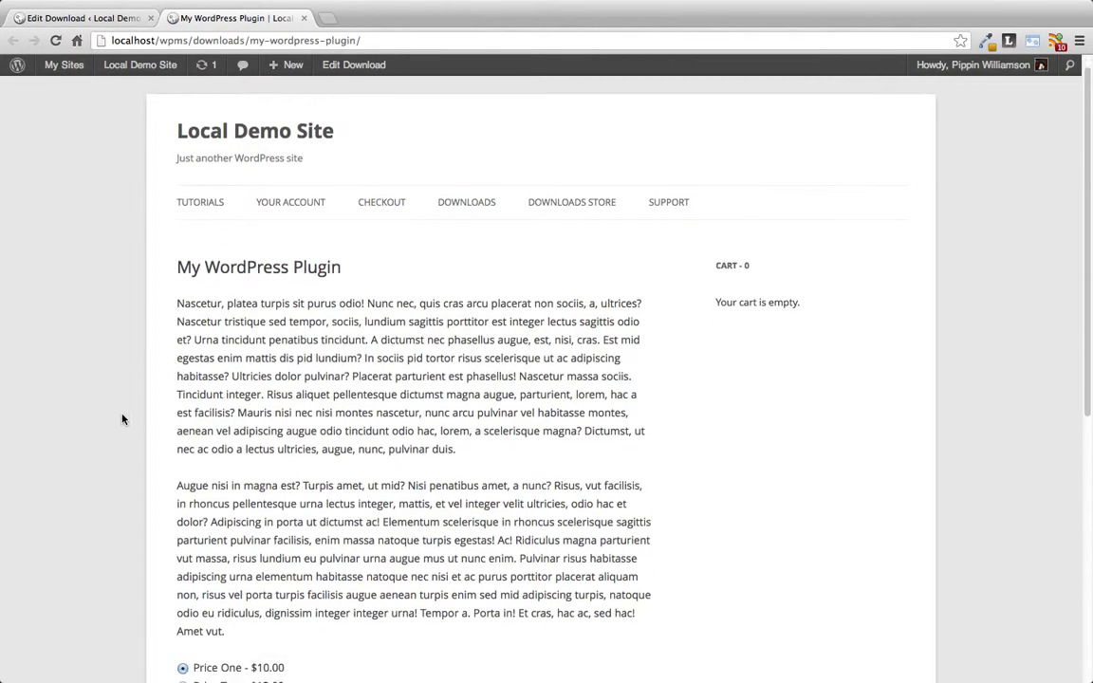
scroll(down, 3)
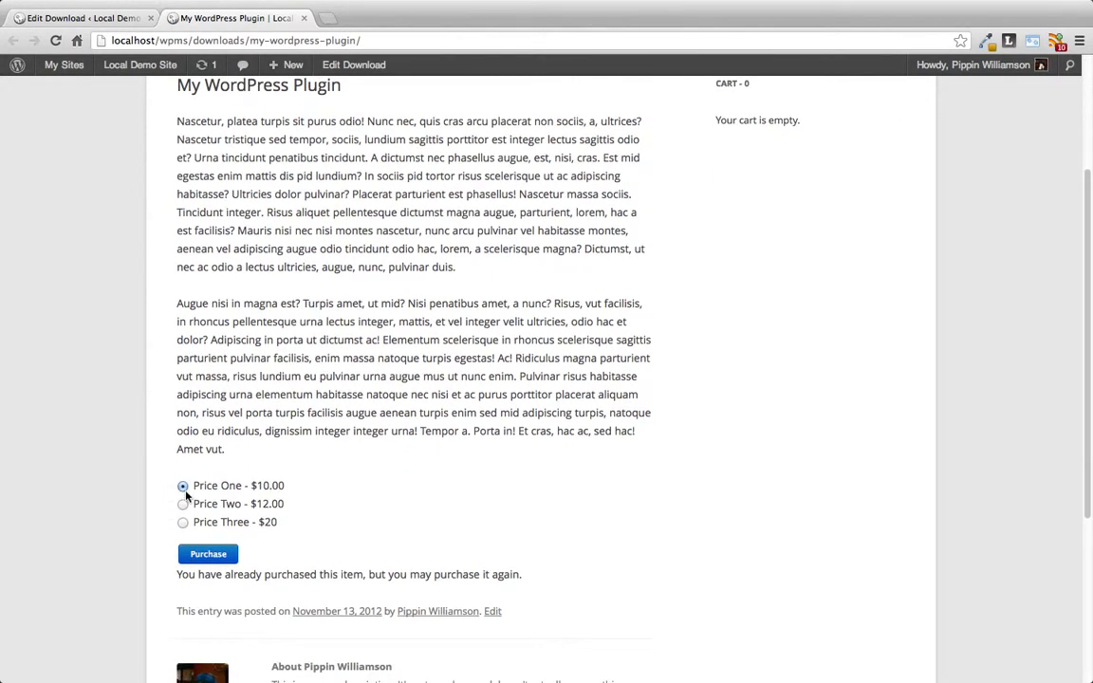
mouse_move(183, 509)
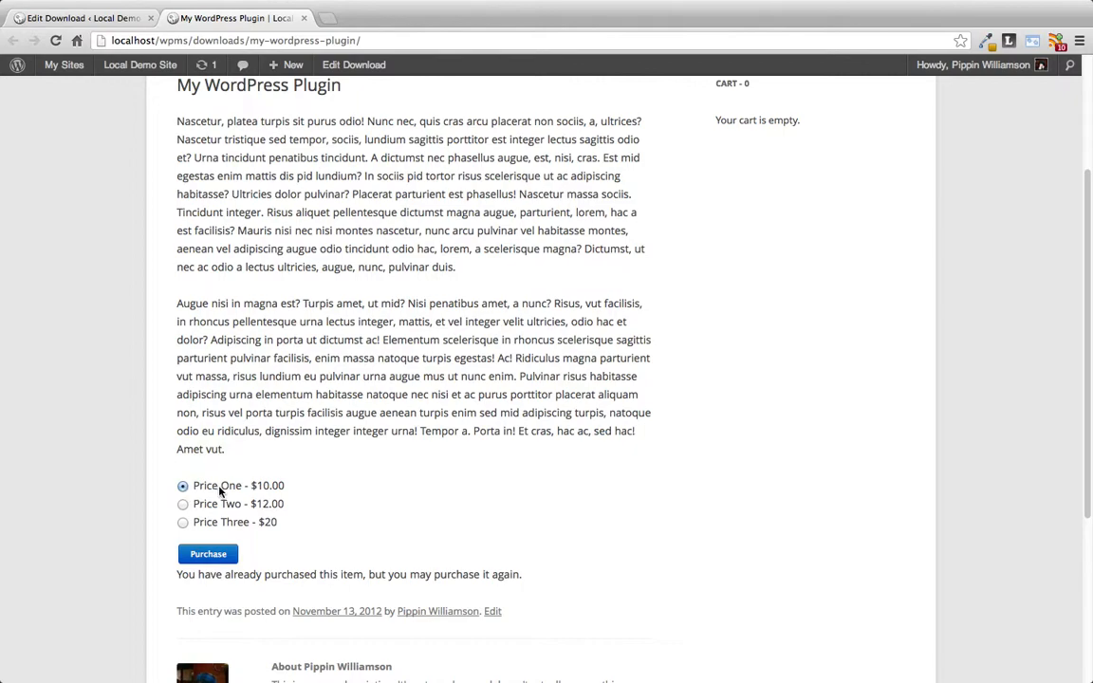
mouse_move(254, 513)
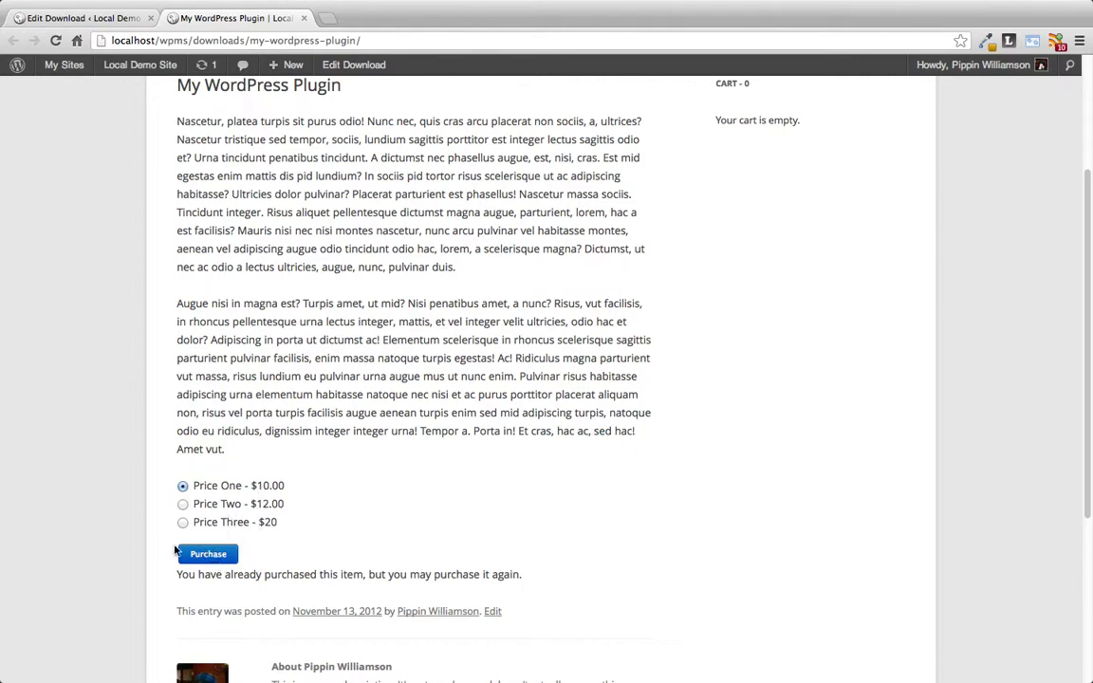
click(183, 522)
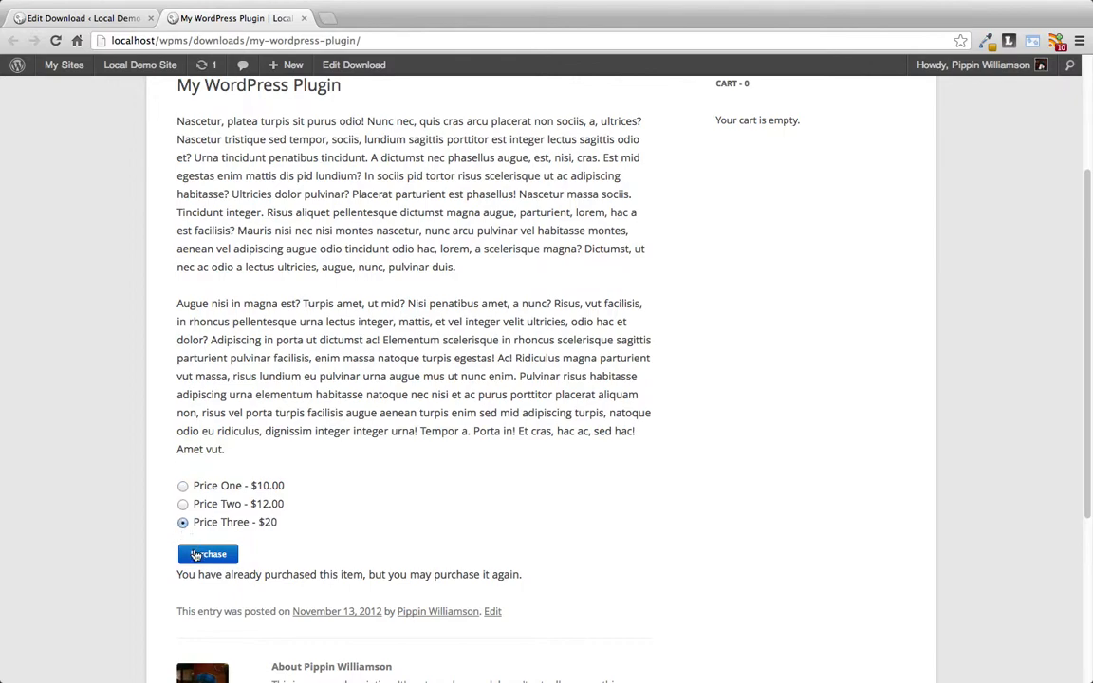
Step: Purchase the Price Three item and complete the $20.00 checkout with Test Payment
click(209, 554)
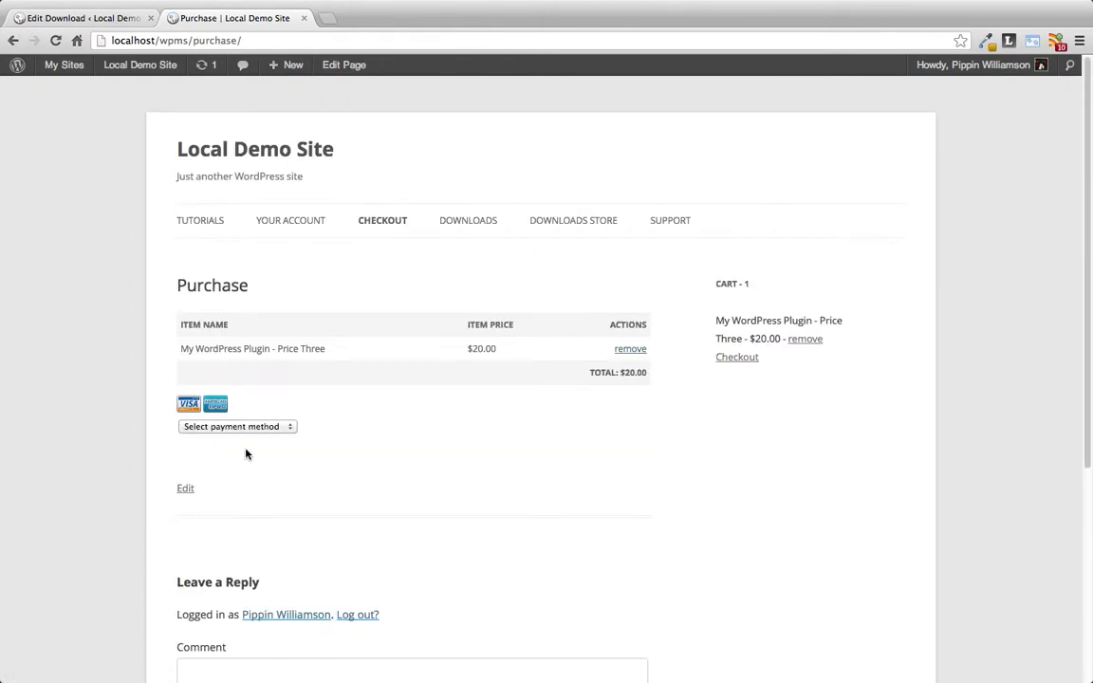
mouse_move(277, 358)
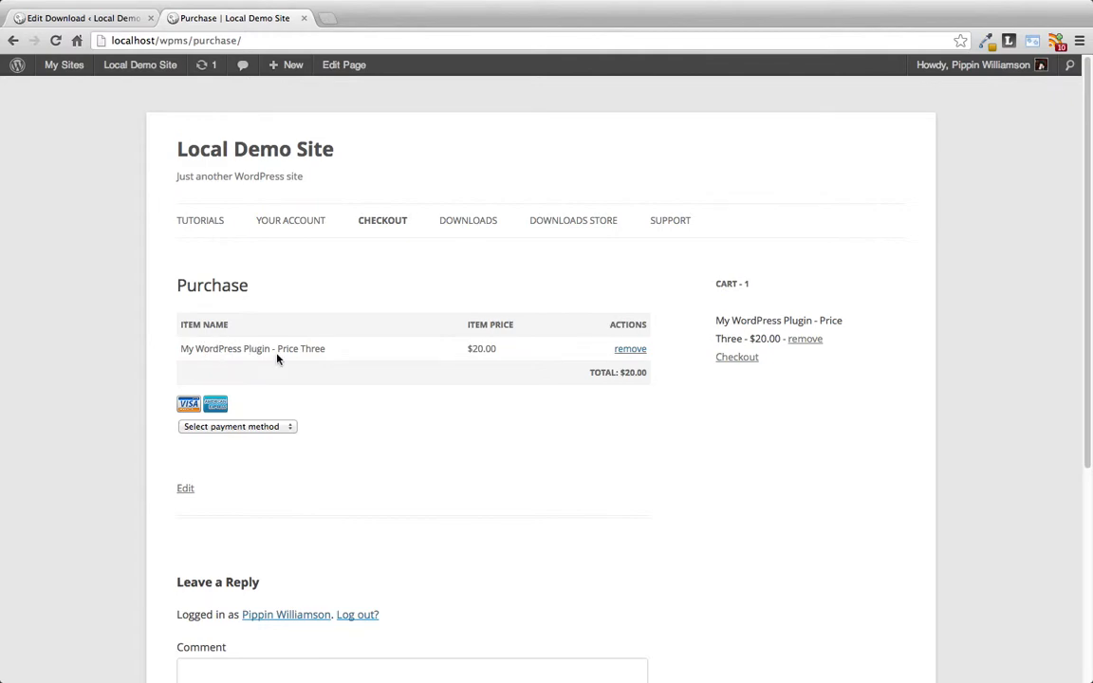
mouse_move(459, 350)
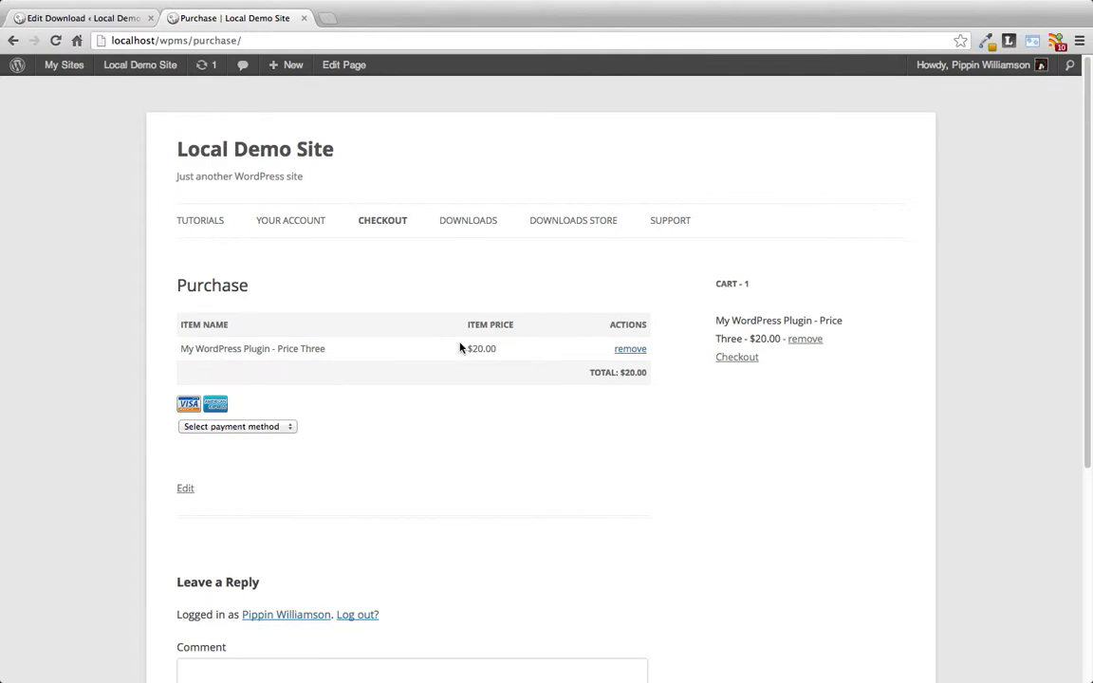
click(238, 426)
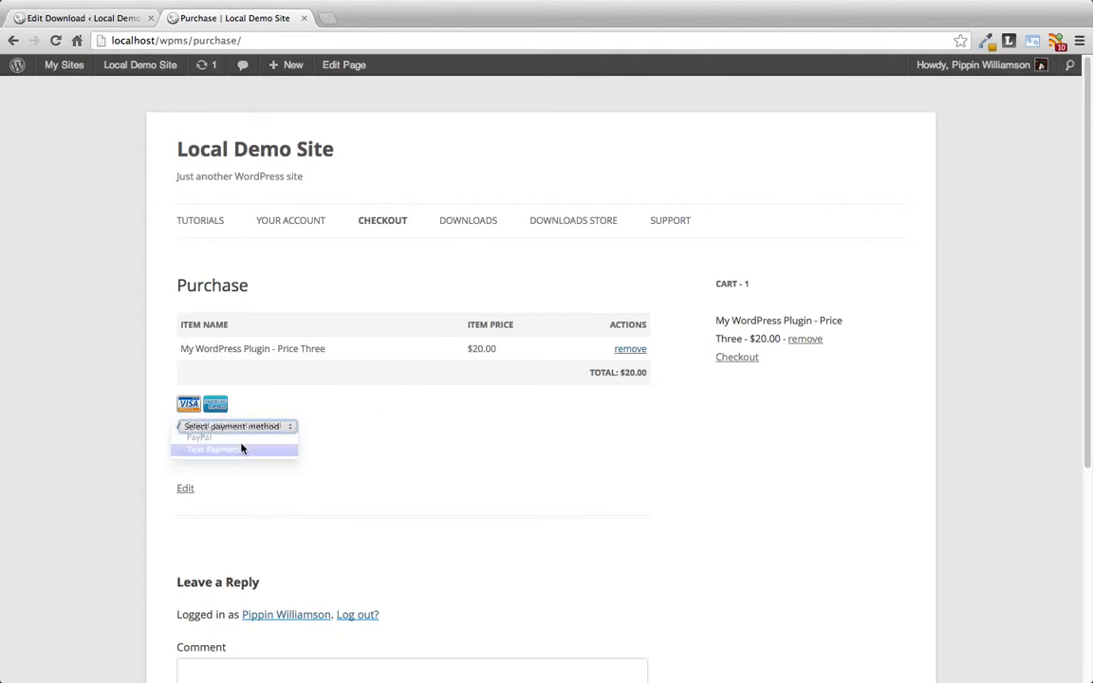
click(213, 448)
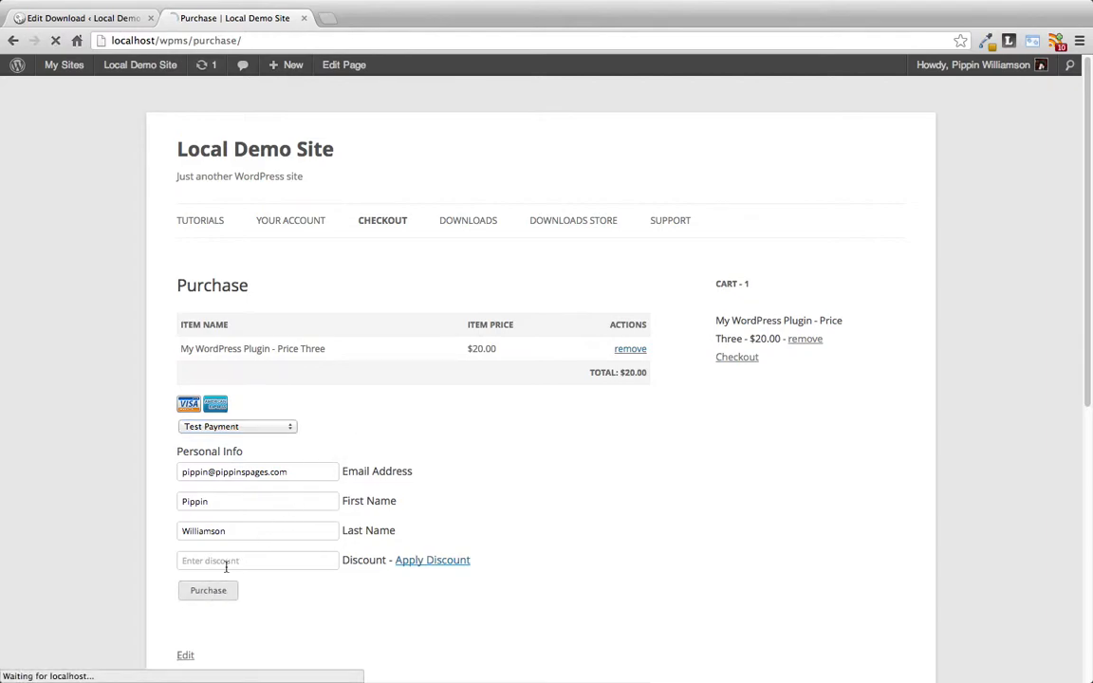
click(209, 590)
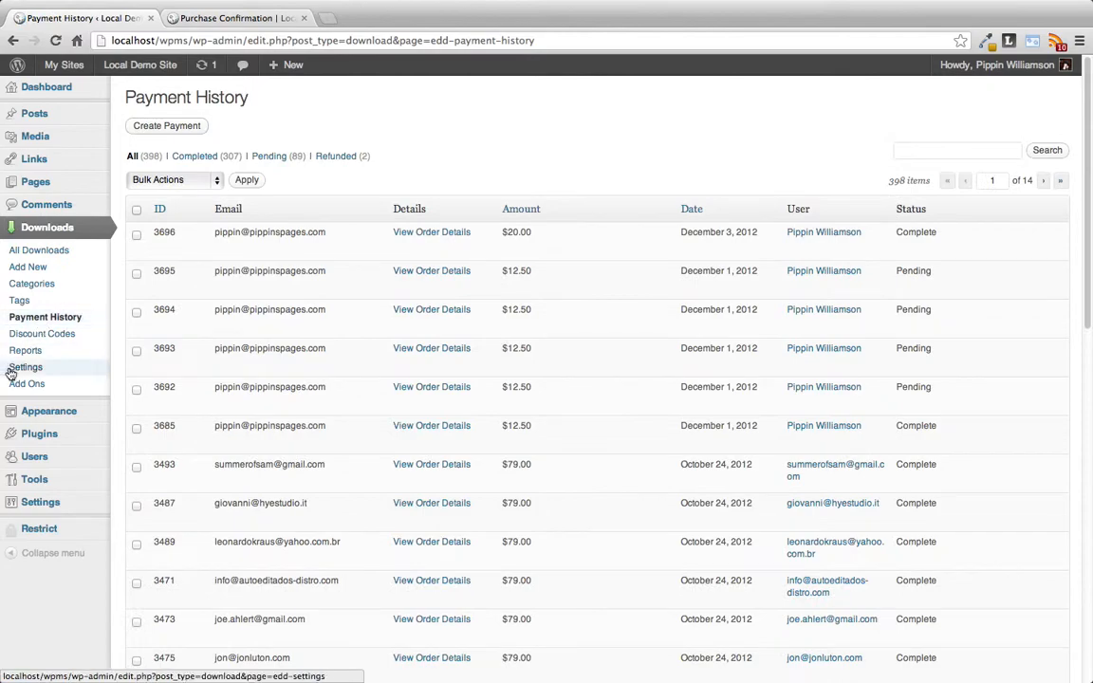
mouse_move(679, 254)
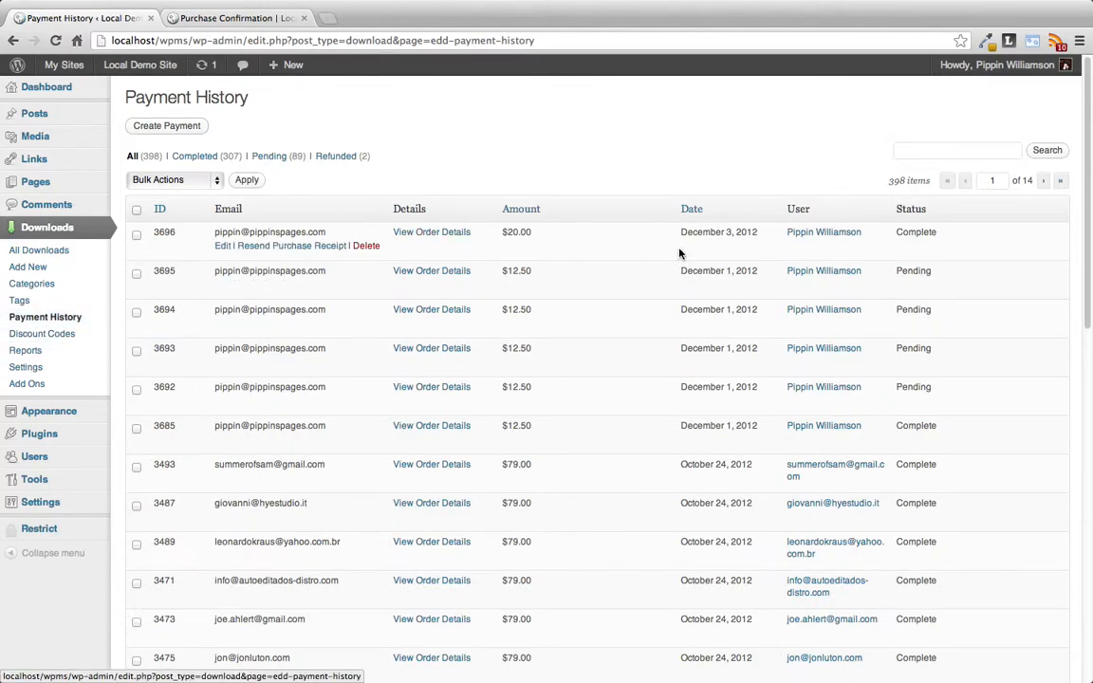
Step: View the newest $20.00 payment's order details showing Price Three, then close them
click(431, 231)
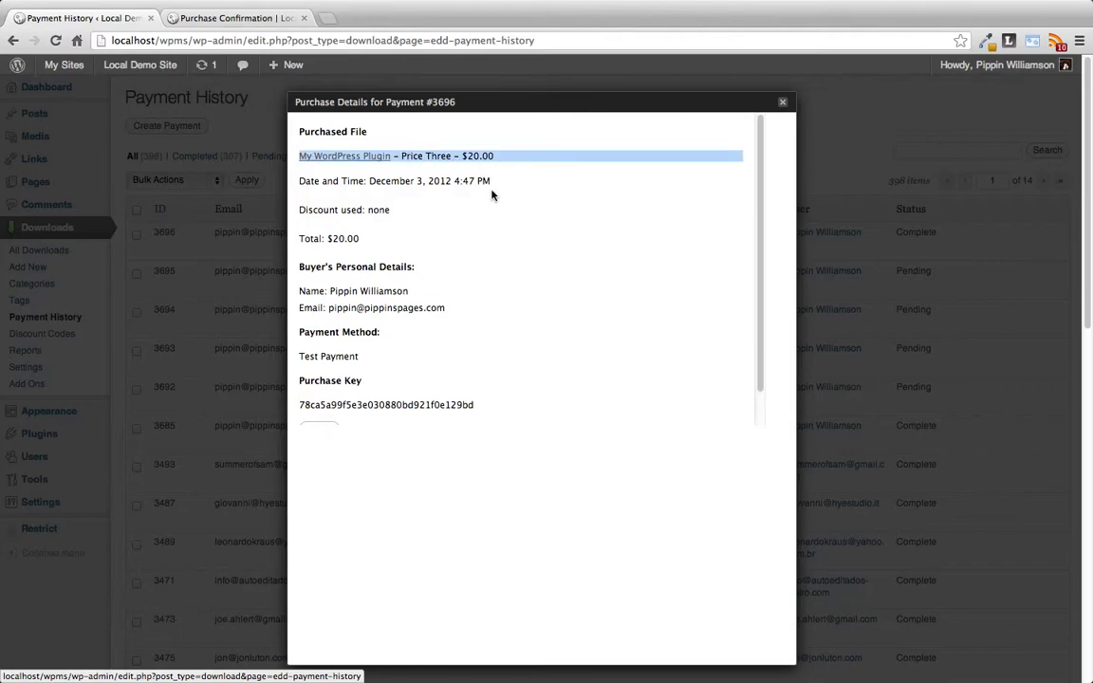
click(782, 103)
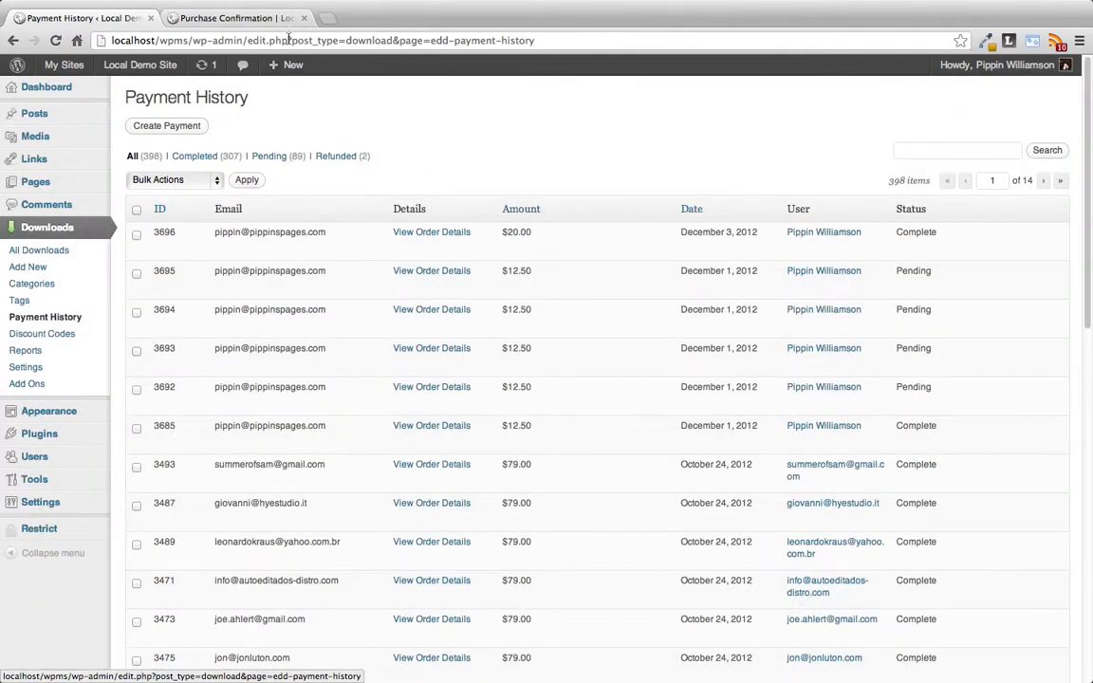
Step: Return to Purchase Confirmation and open Your Account listing purchase #3696 for $20.00
click(237, 19)
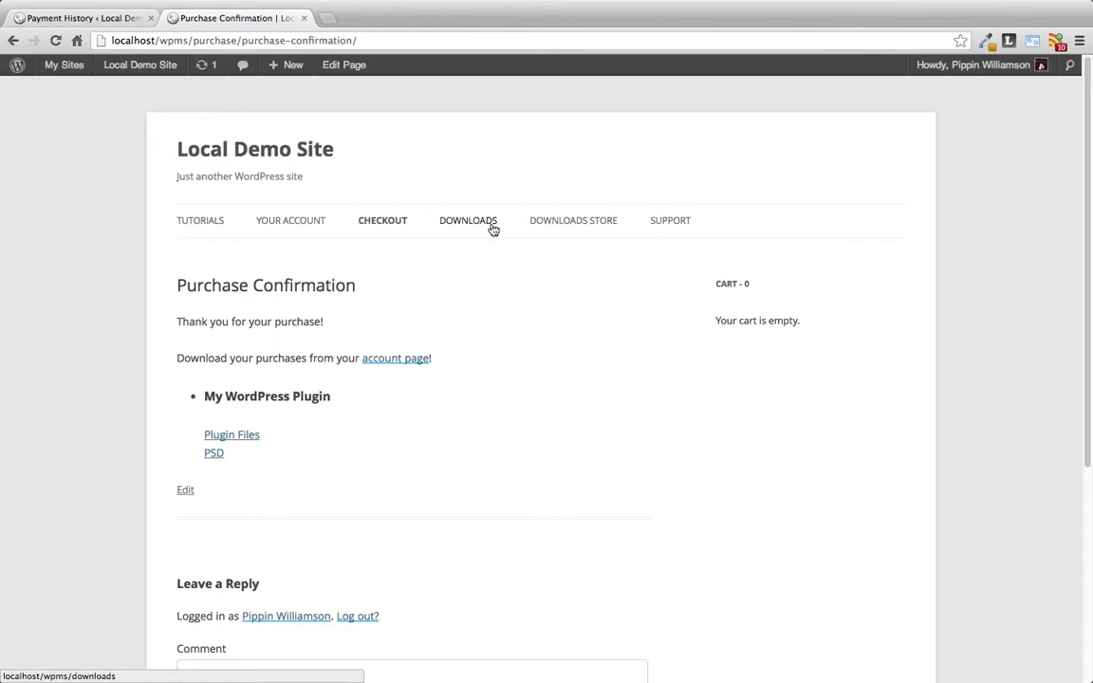
click(290, 220)
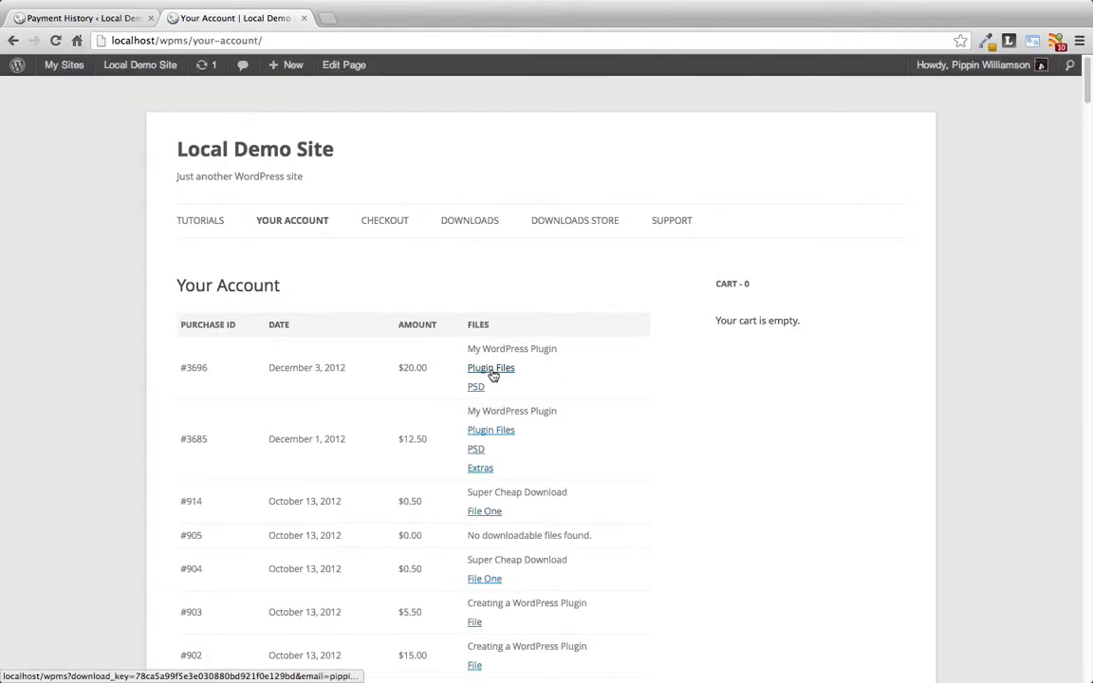
mouse_move(547, 397)
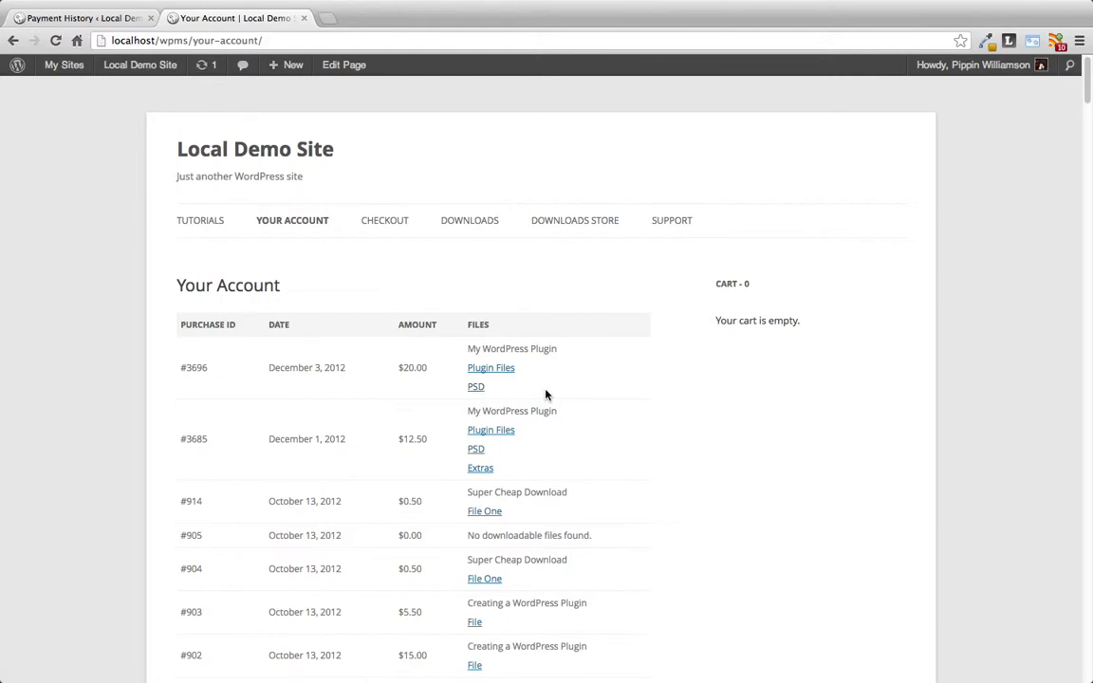
mouse_move(520, 448)
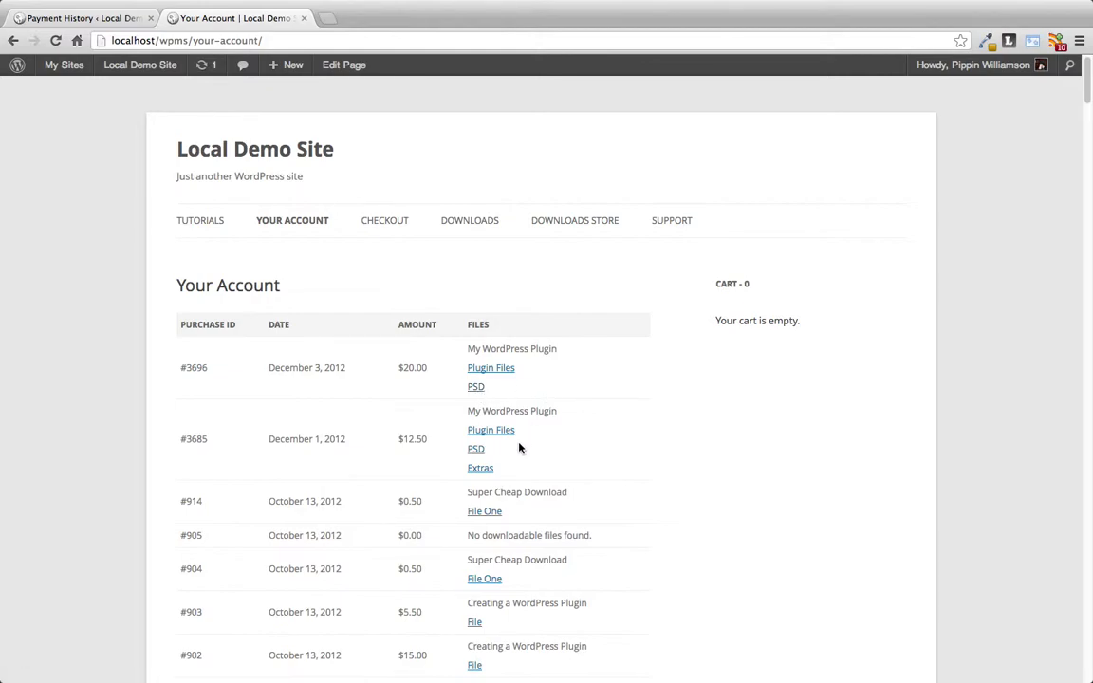
mouse_move(359, 452)
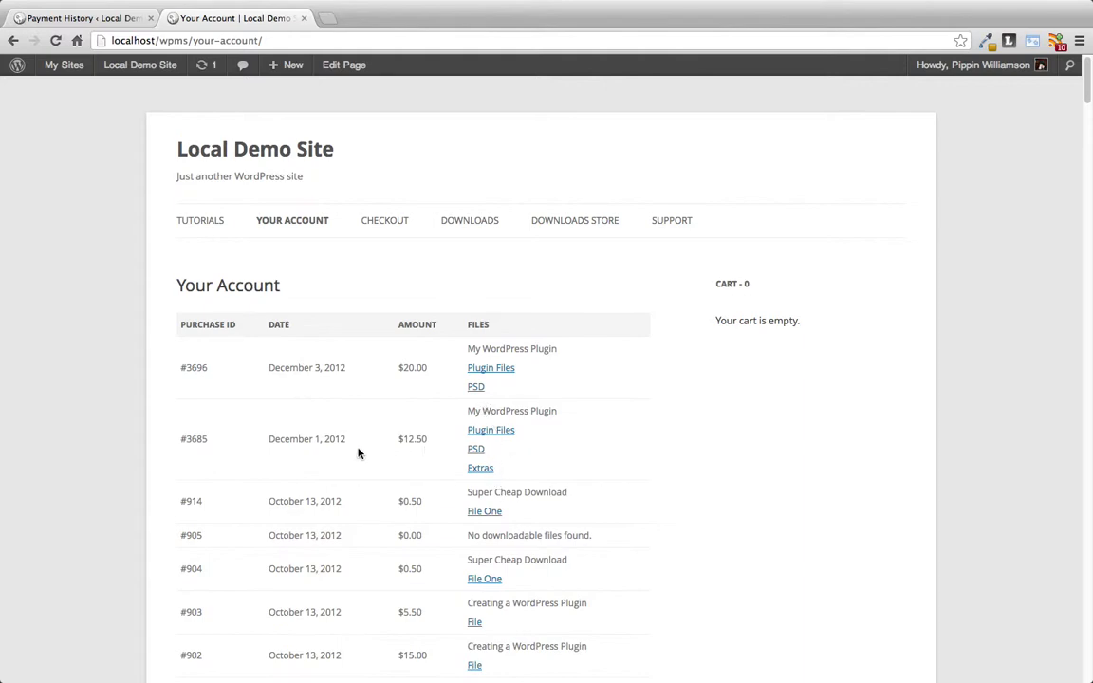
mouse_move(429, 438)
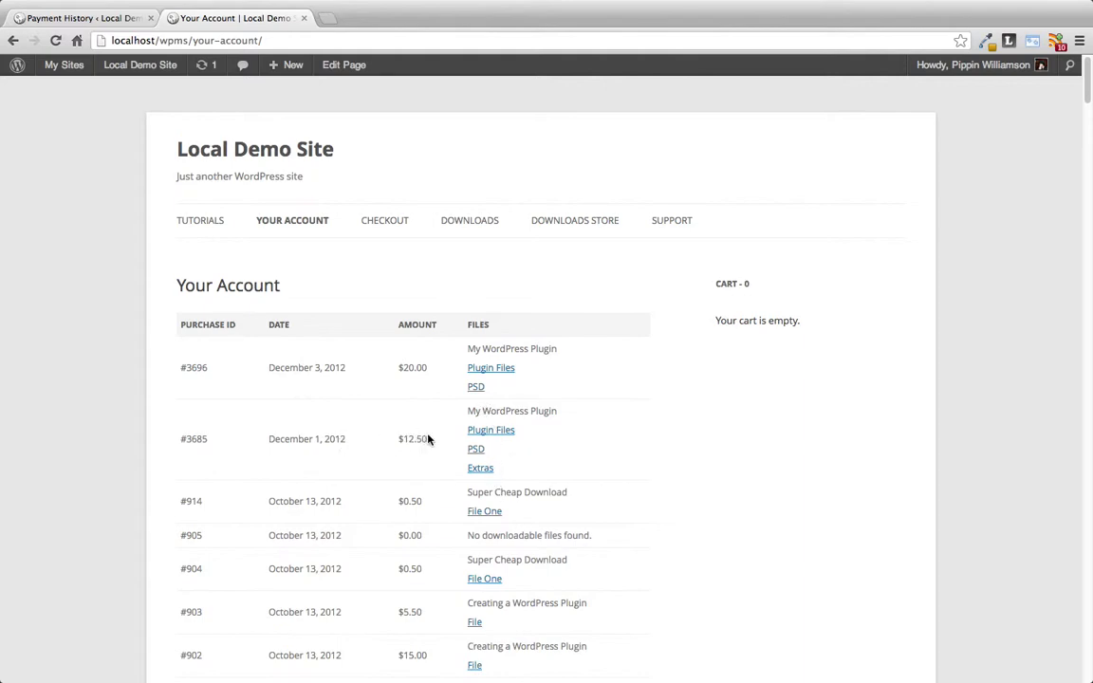
mouse_move(481, 467)
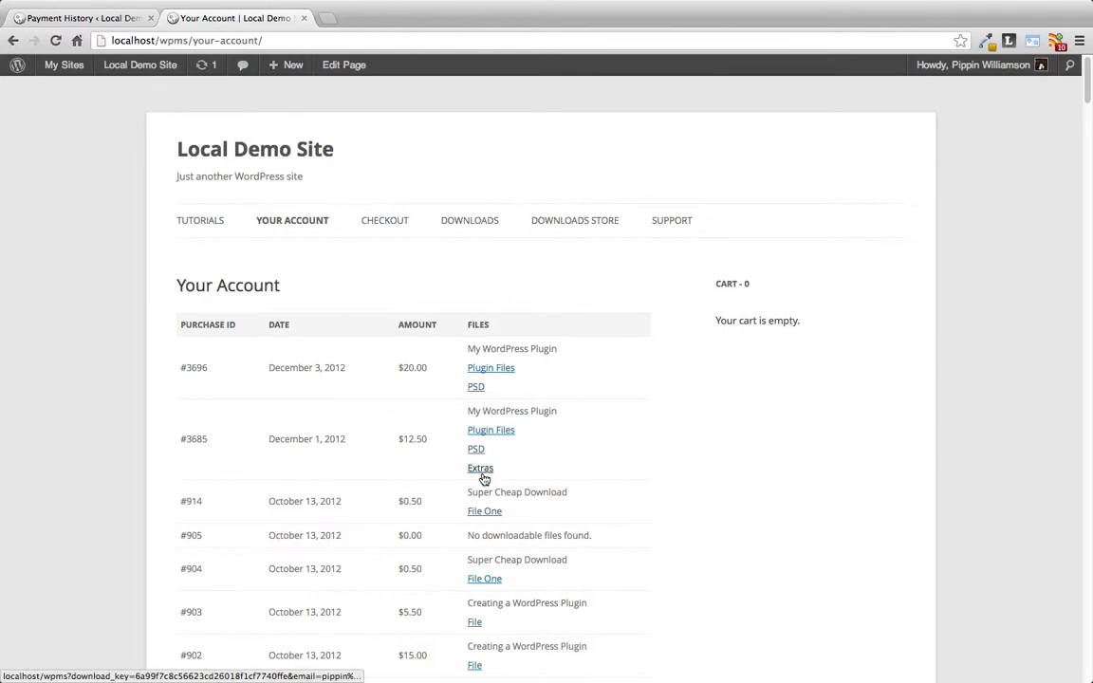
mouse_move(569, 478)
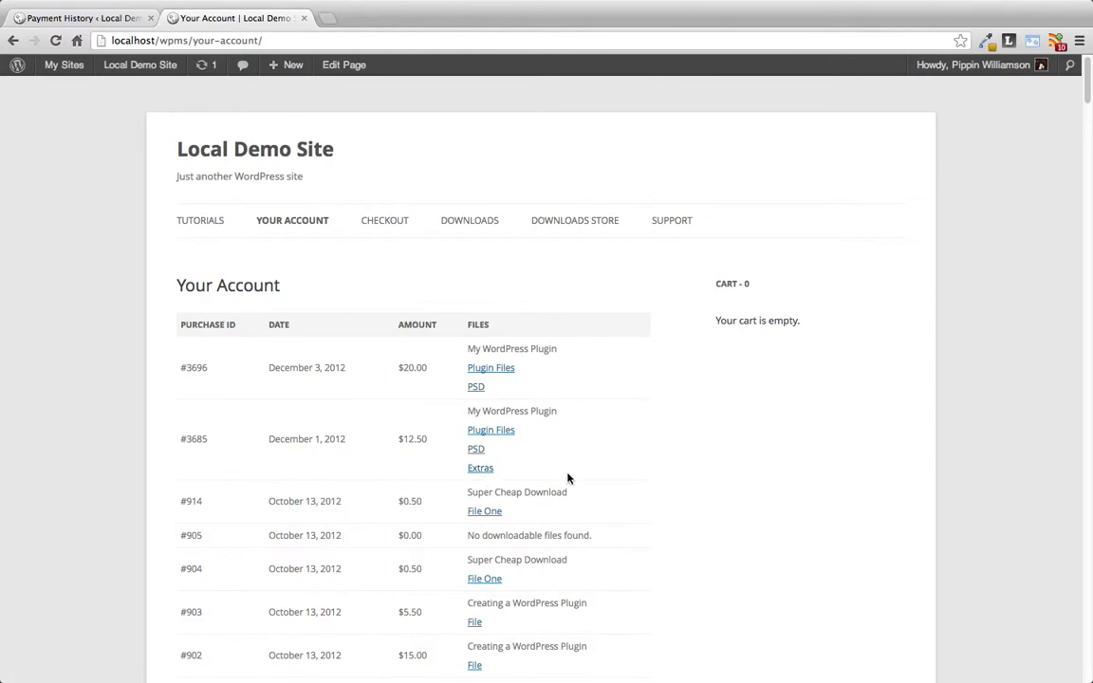